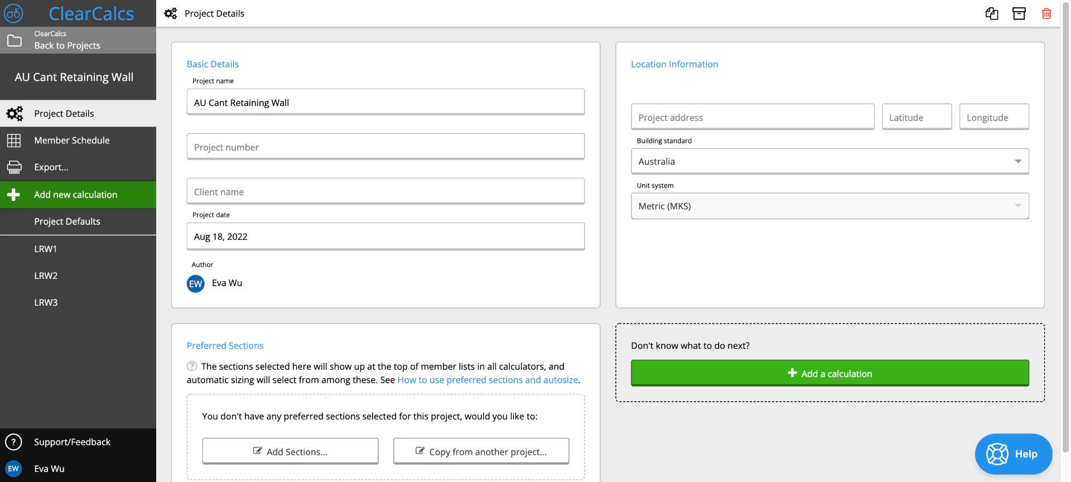
Add a new L-Type Cantilever Retaining Wall calculation, LRW4, to the project
click(829, 373)
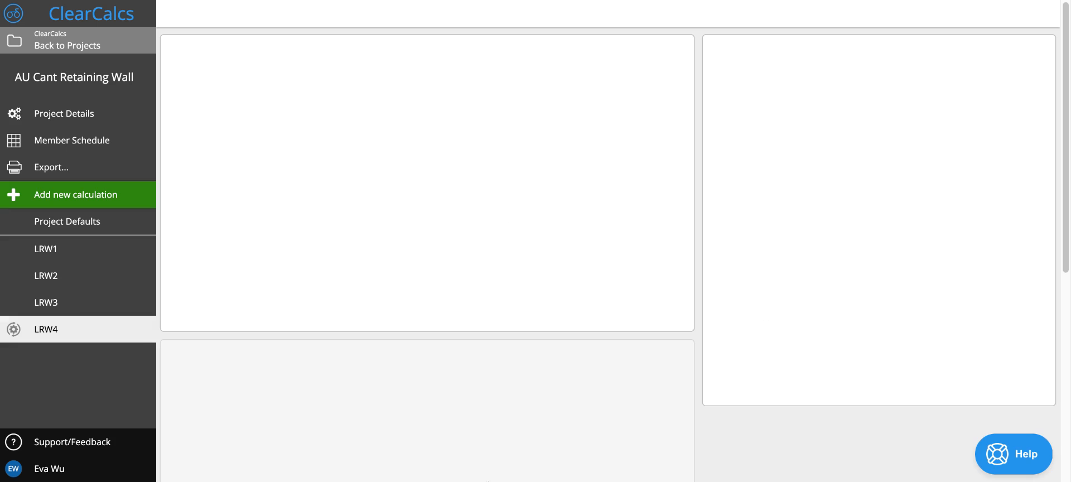
click(46, 329)
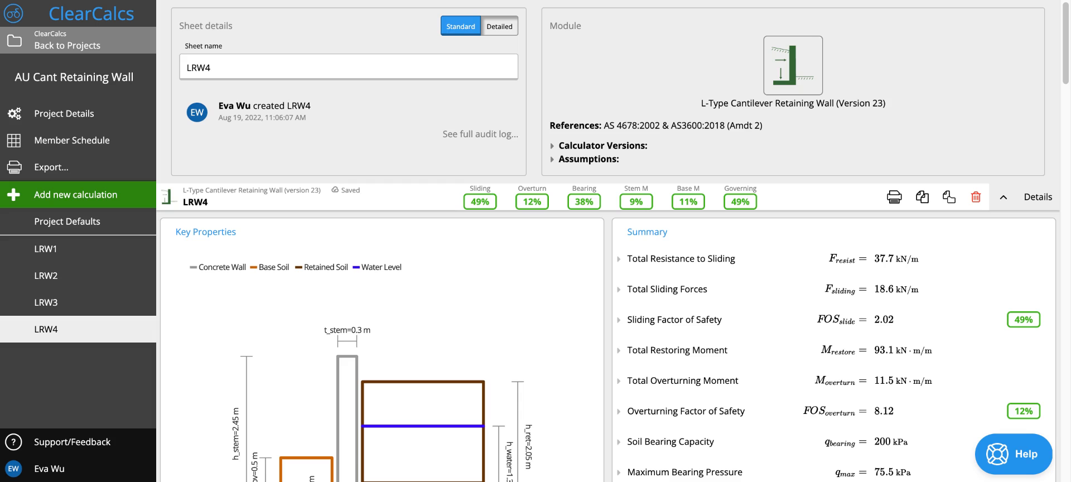
In Key Properties, enter water level 0, water unit weight 0.01 and surcharge 4.8 kPa
scroll(down, 3)
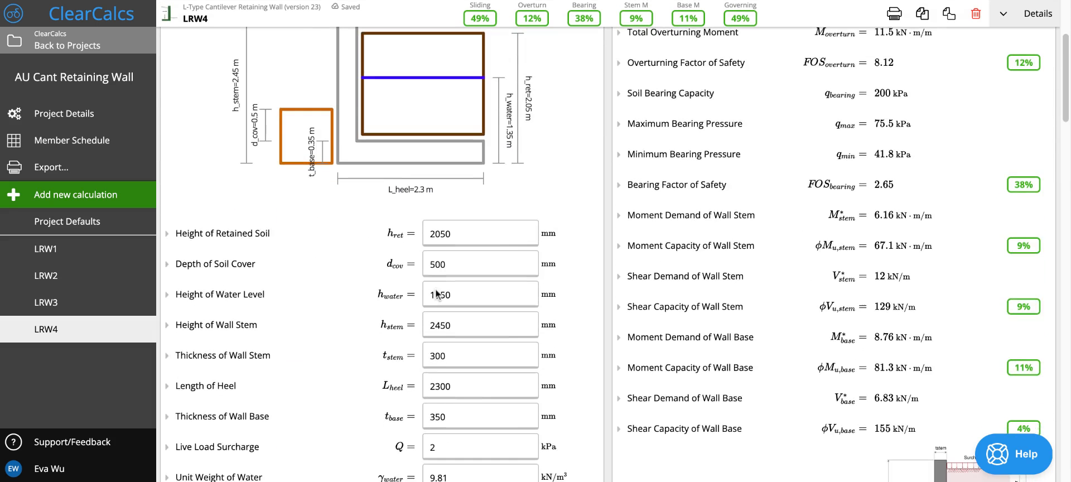
scroll(down, 3)
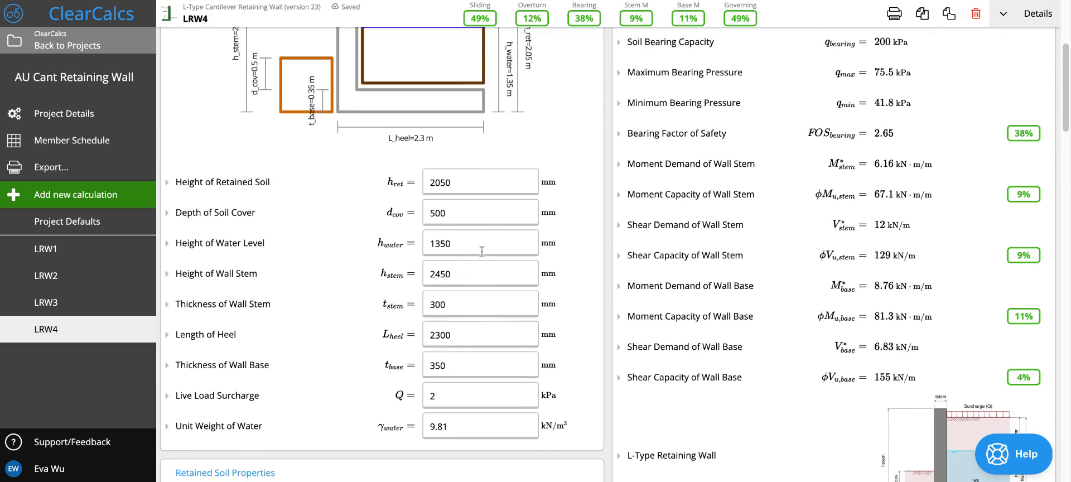
text(0)
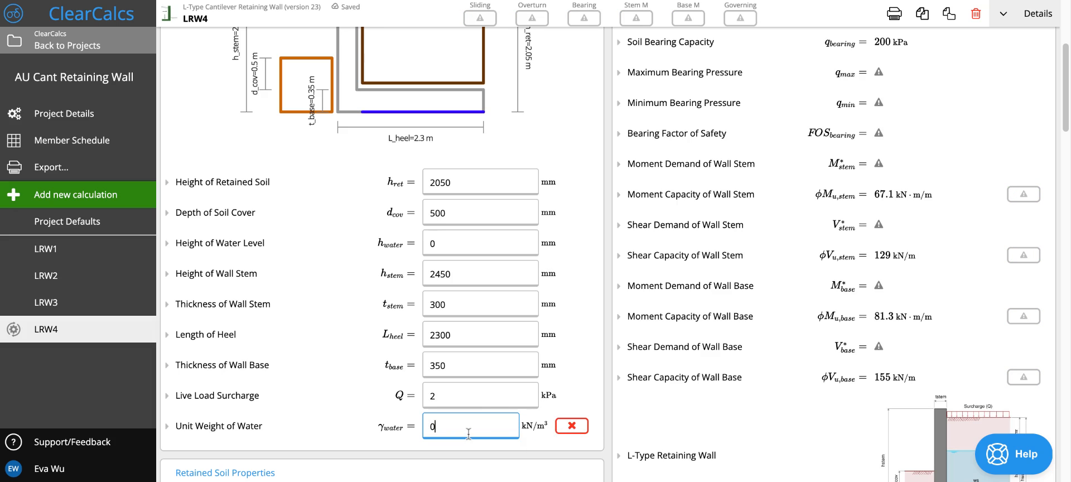
text(0.01)
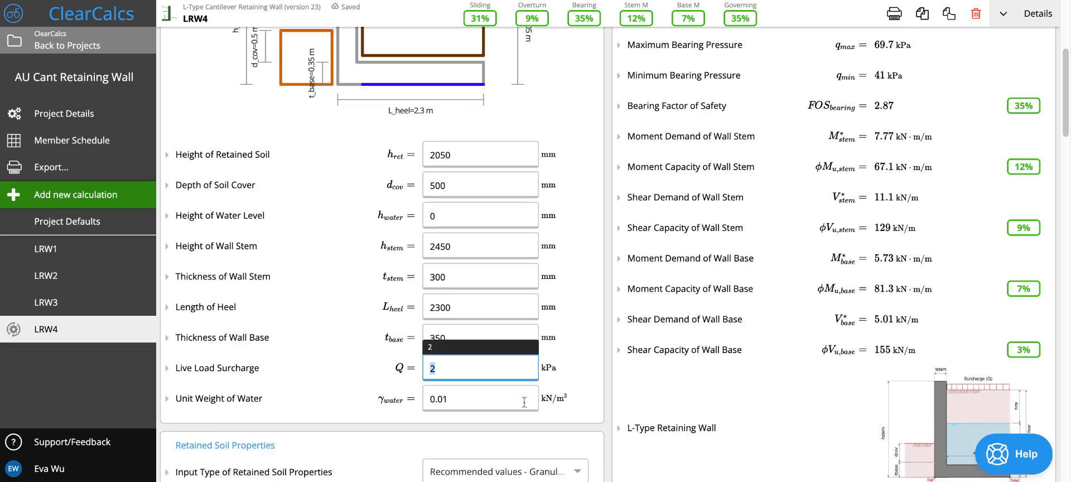
text(4)
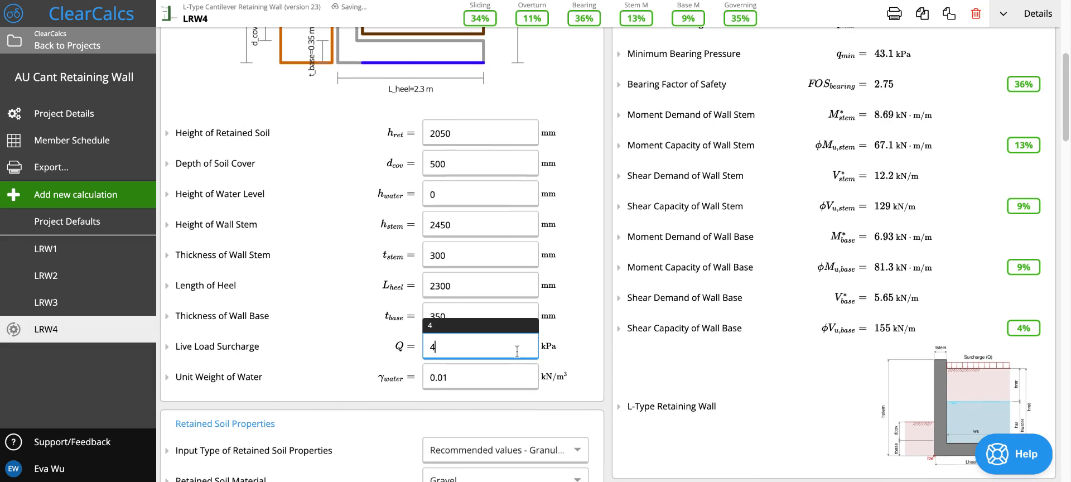
text(.8)
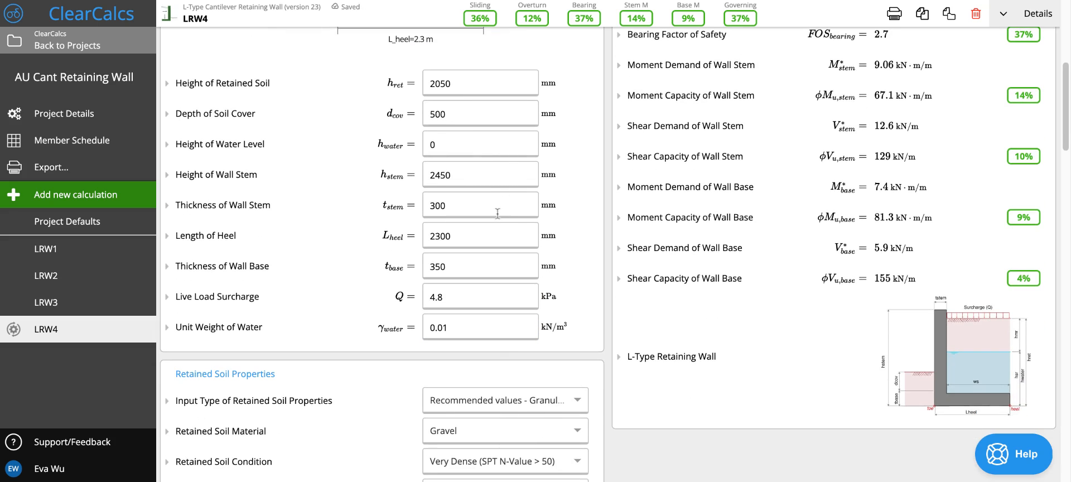
scroll(down, 3)
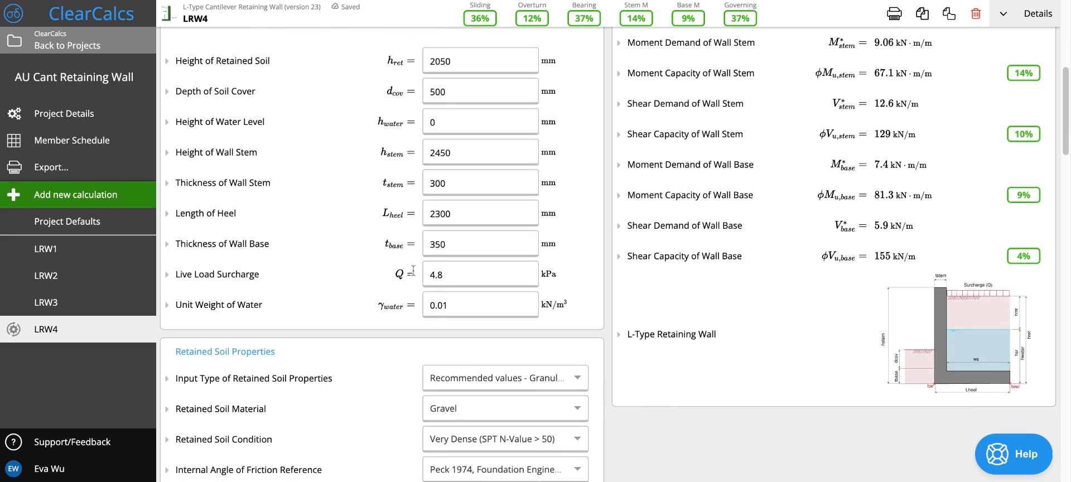
scroll(down, 3)
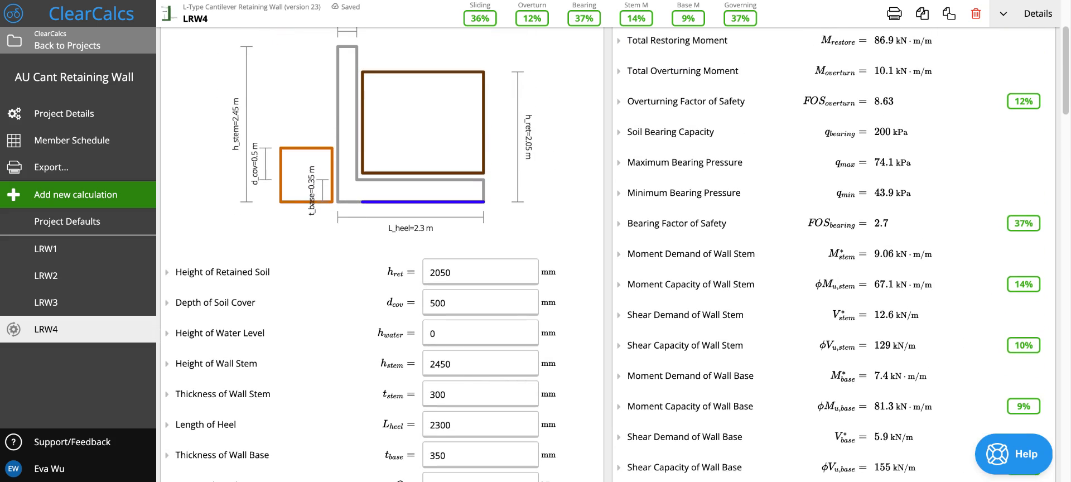
scroll(down, 3)
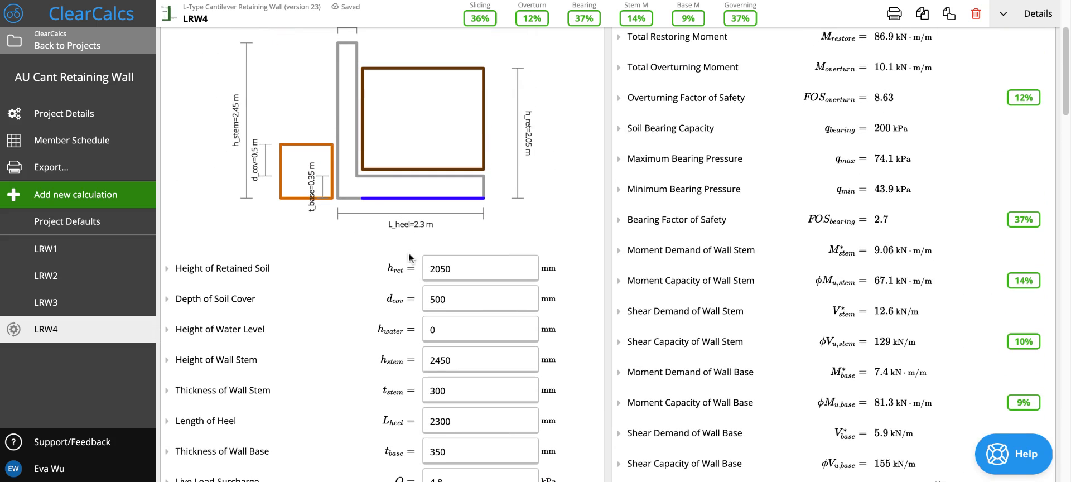
scroll(down, 3)
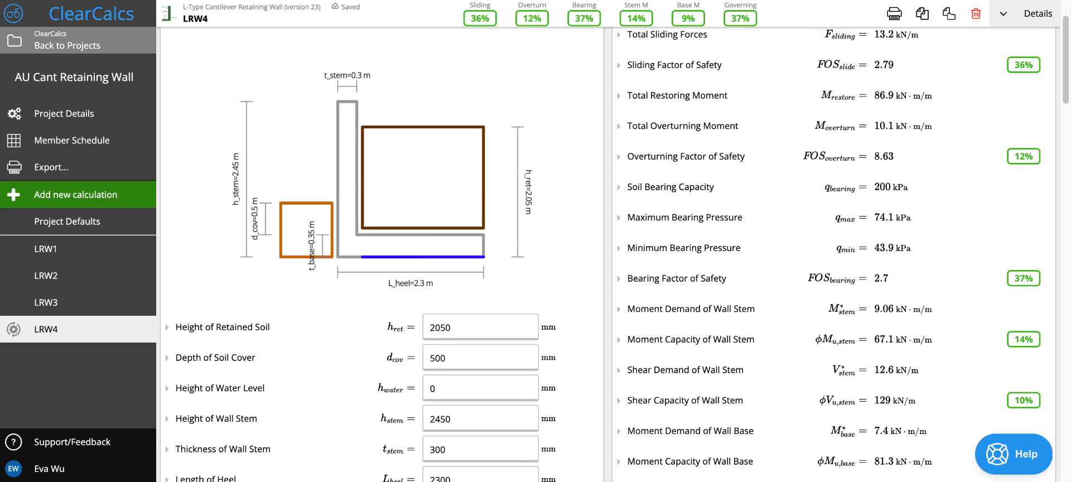
mouse_move(244, 210)
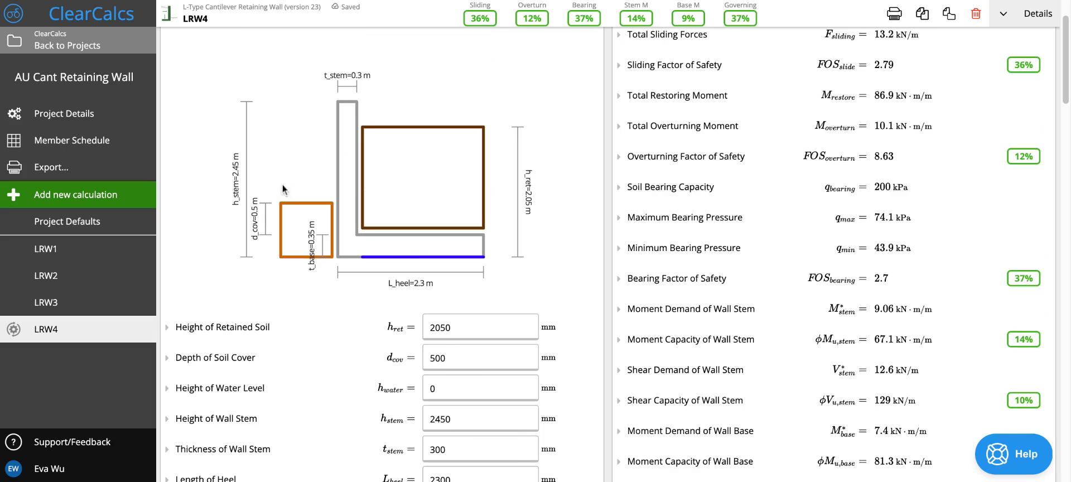
mouse_move(282, 218)
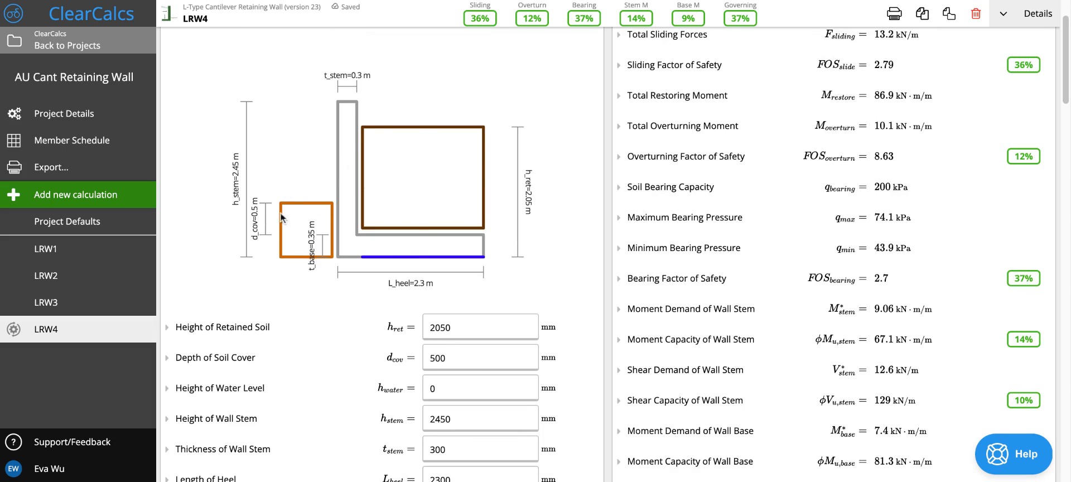
mouse_move(484, 115)
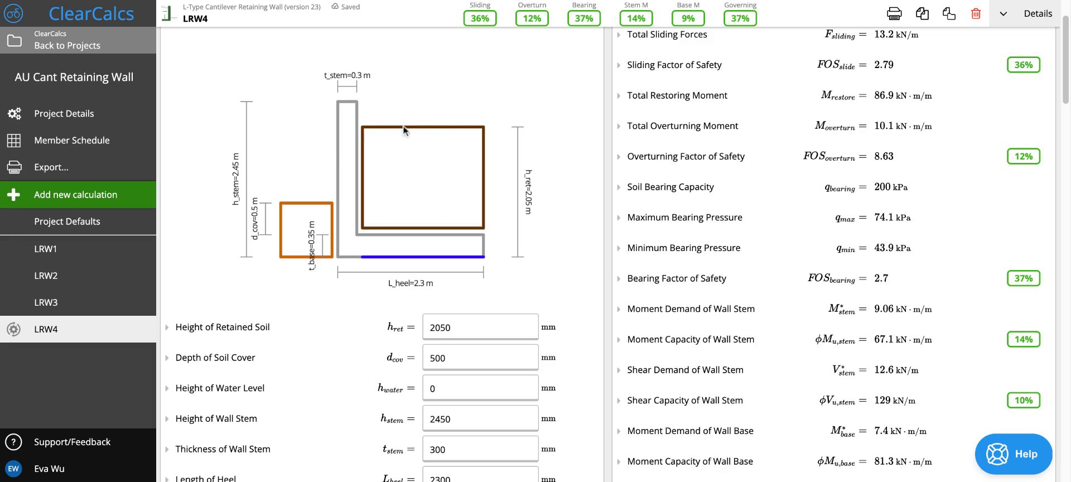
scroll(down, 3)
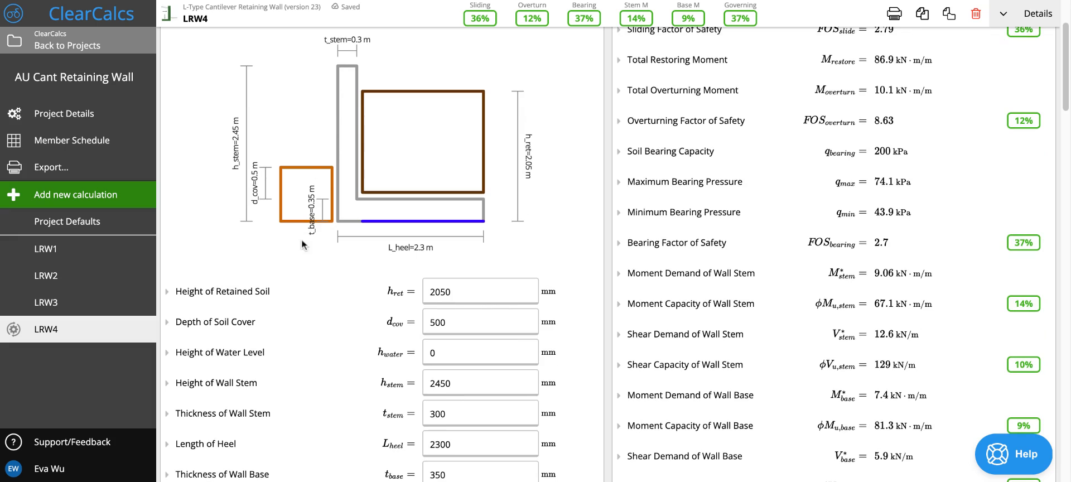
mouse_move(323, 198)
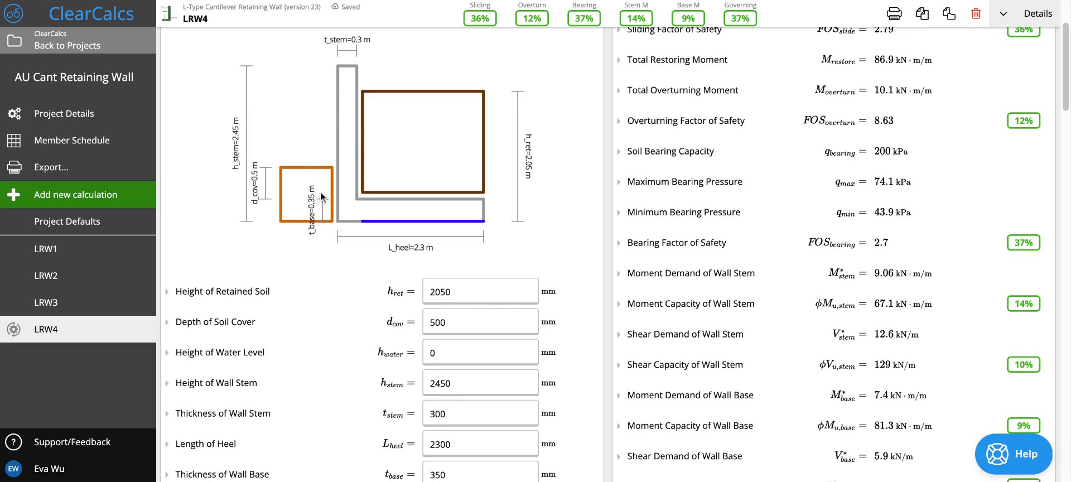
scroll(down, 3)
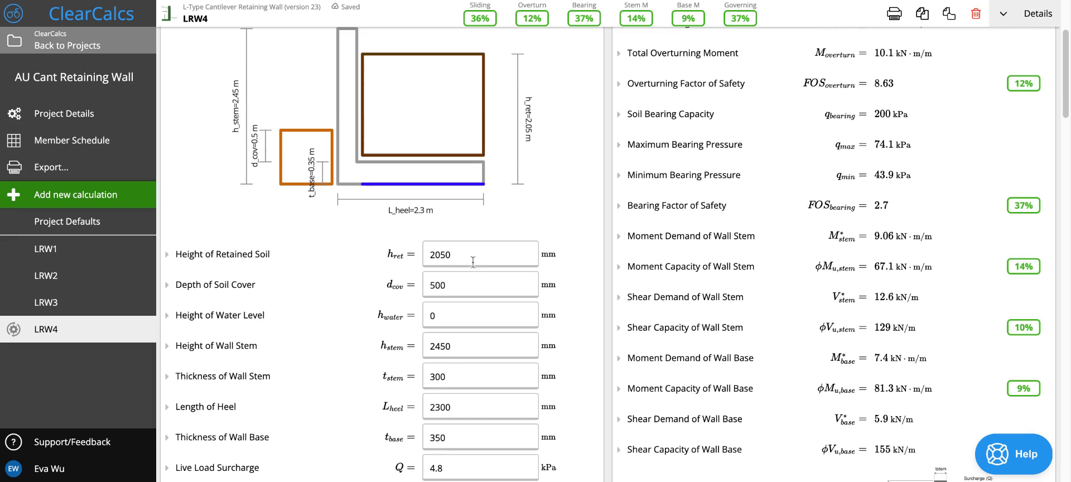
Enter the formula 1500+d_cov as the height of retained soil
click(480, 253)
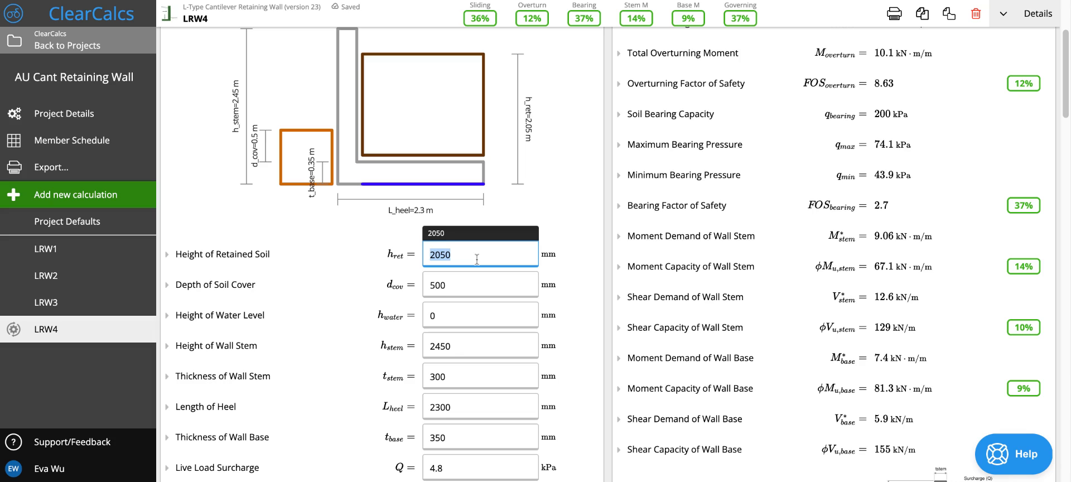
mouse_move(517, 250)
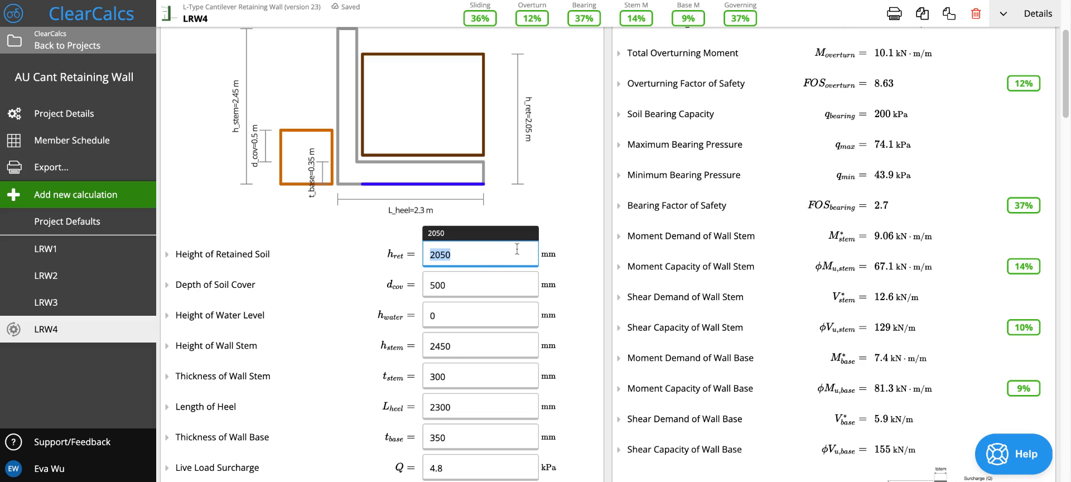
text(1500)
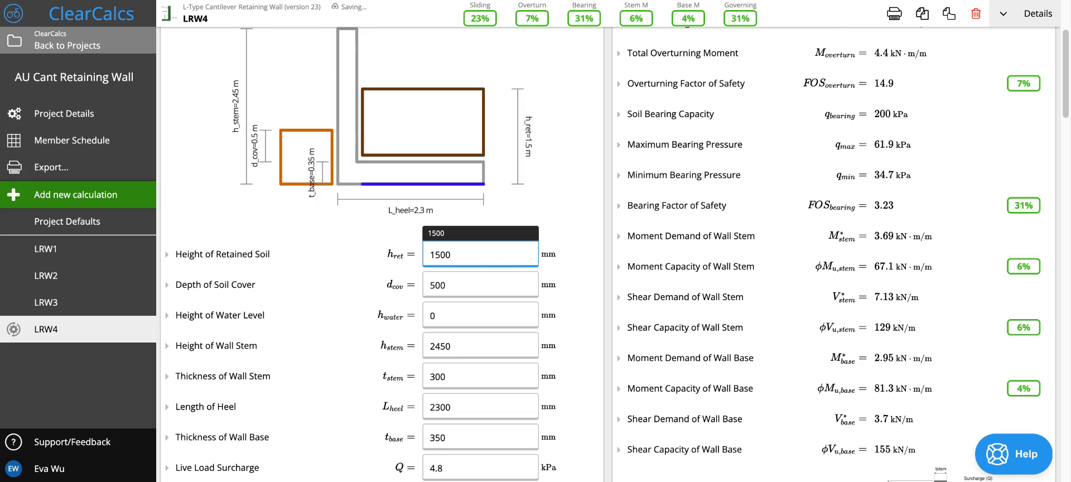
text(+)
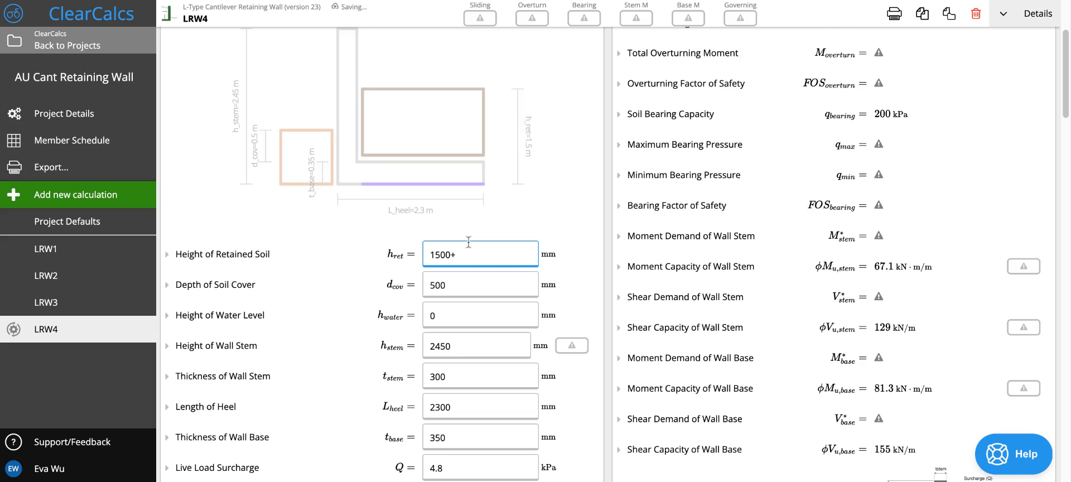
text(d_cov)
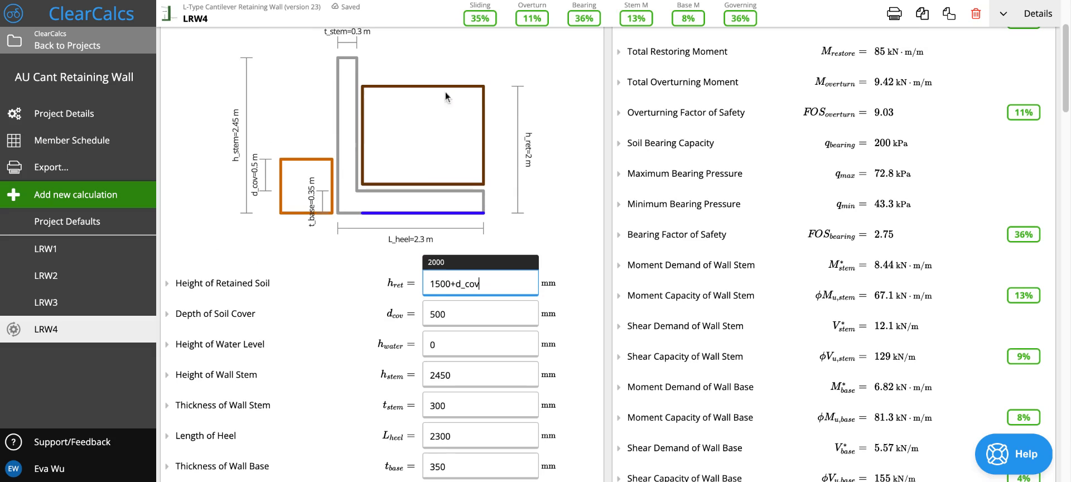
mouse_move(265, 180)
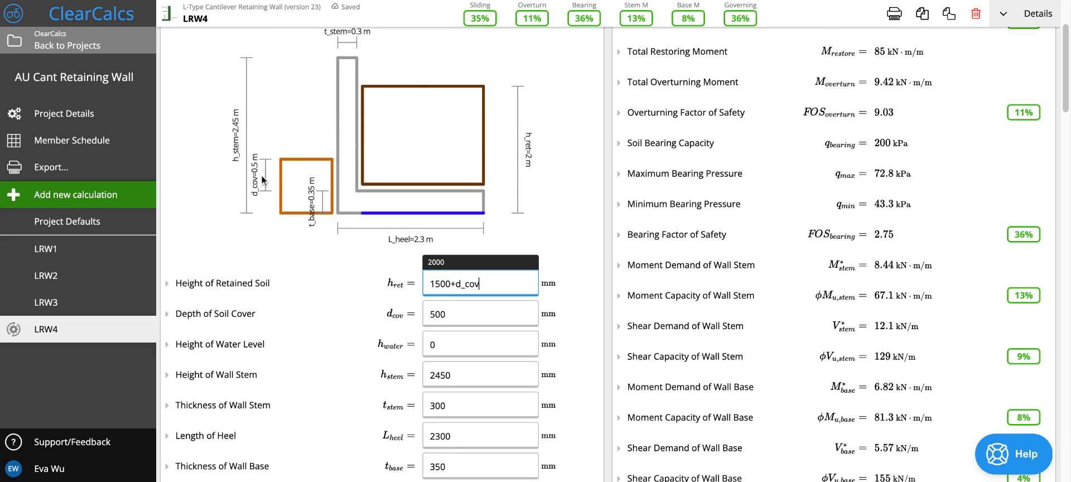
mouse_move(267, 162)
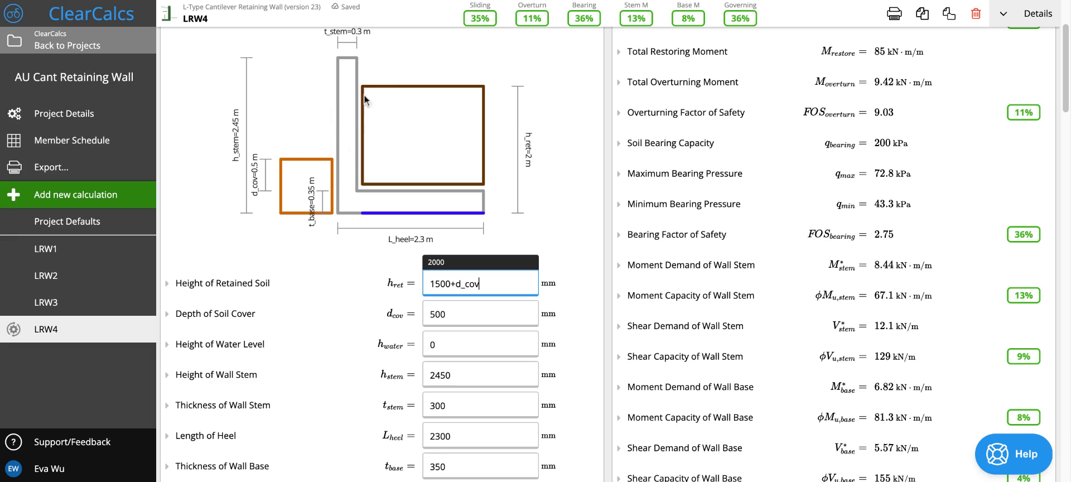
scroll(down, 3)
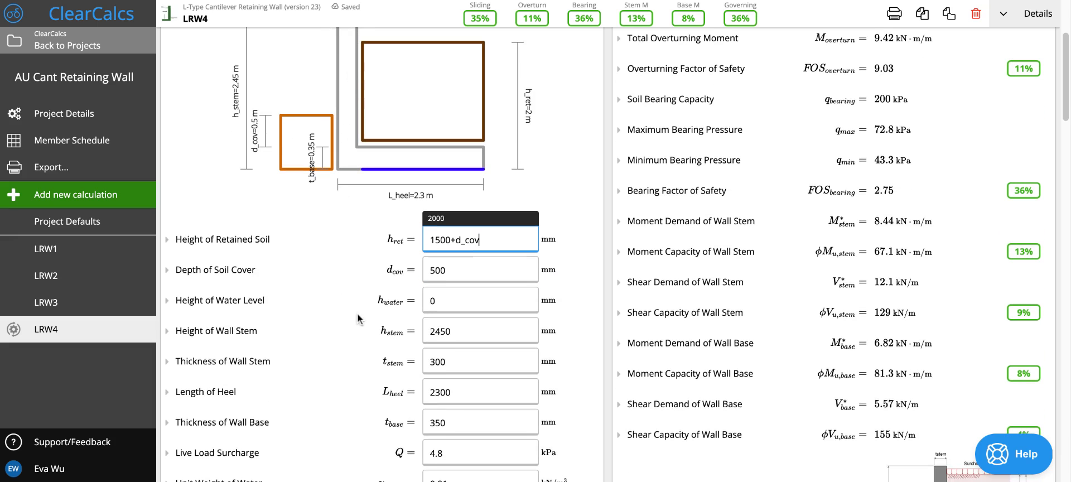
click(480, 335)
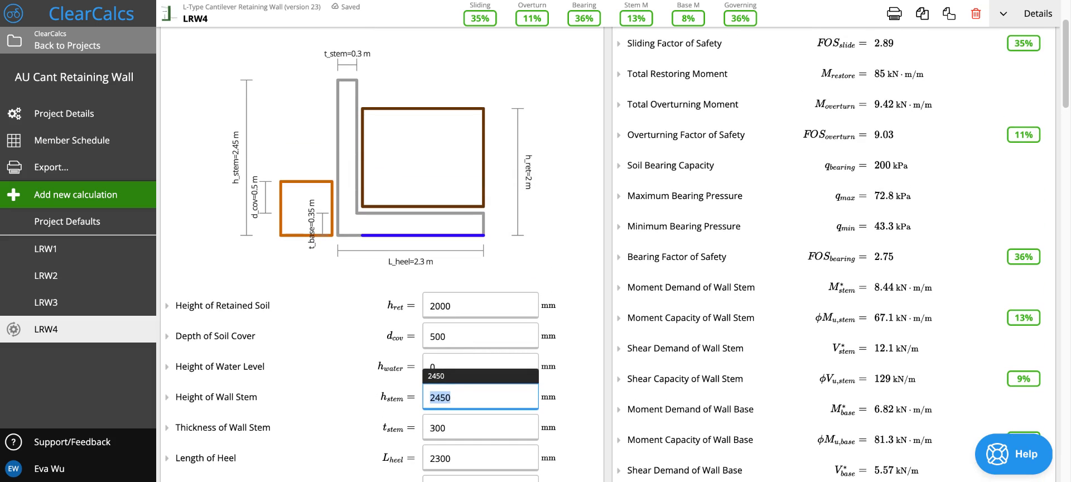
text(2001)
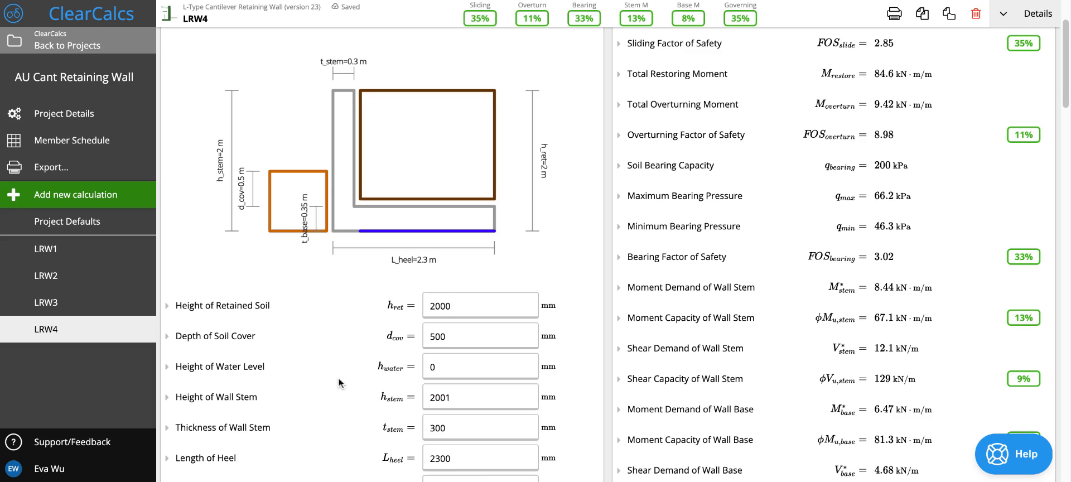
scroll(down, 3)
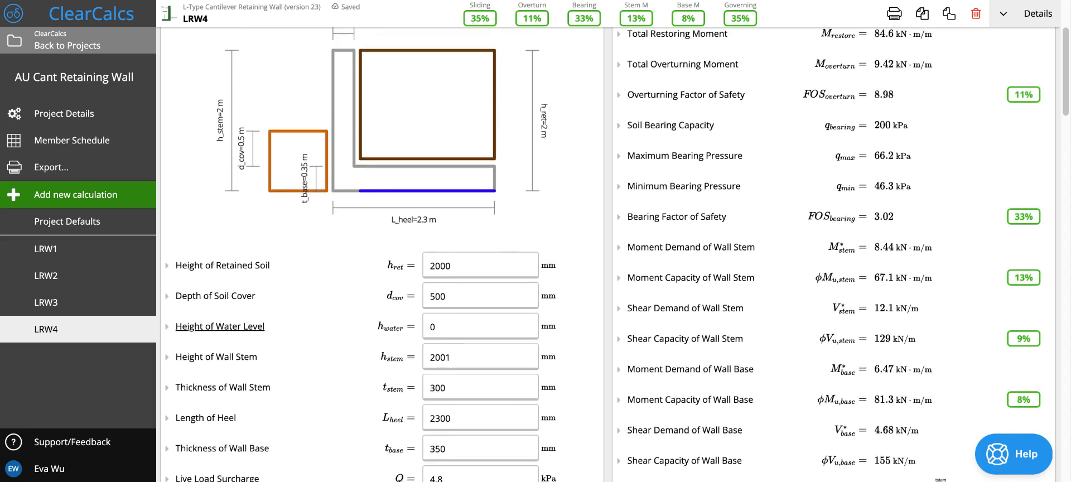
scroll(down, 3)
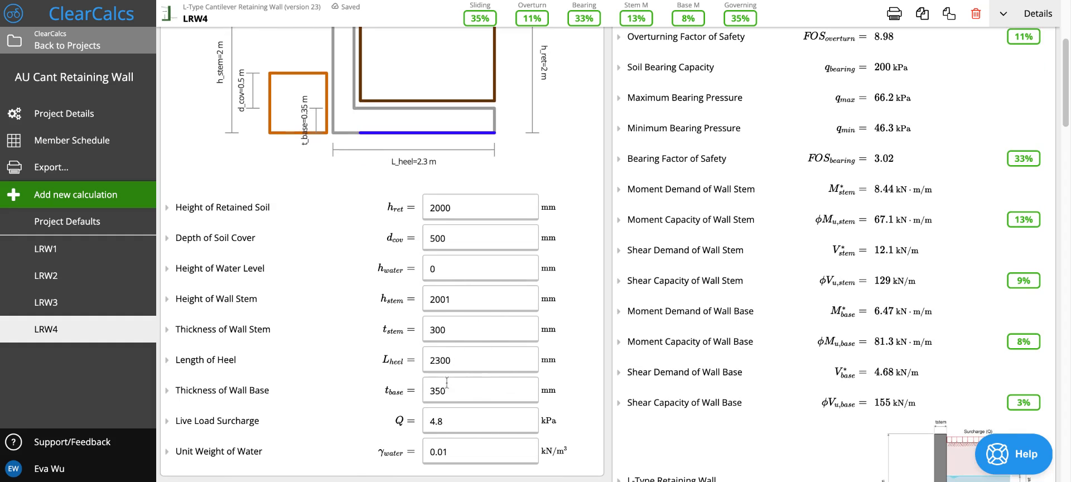
mouse_move(420, 378)
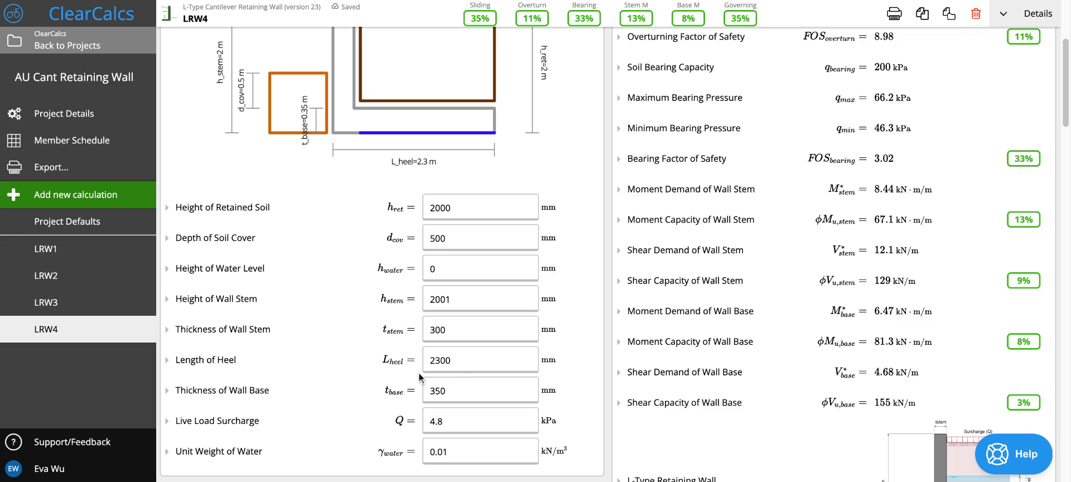
scroll(down, 3)
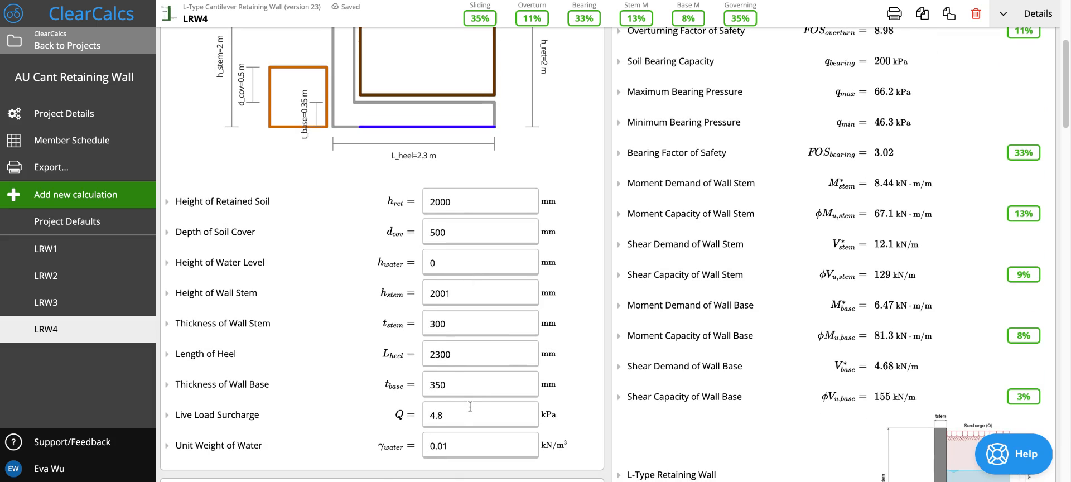
scroll(down, 3)
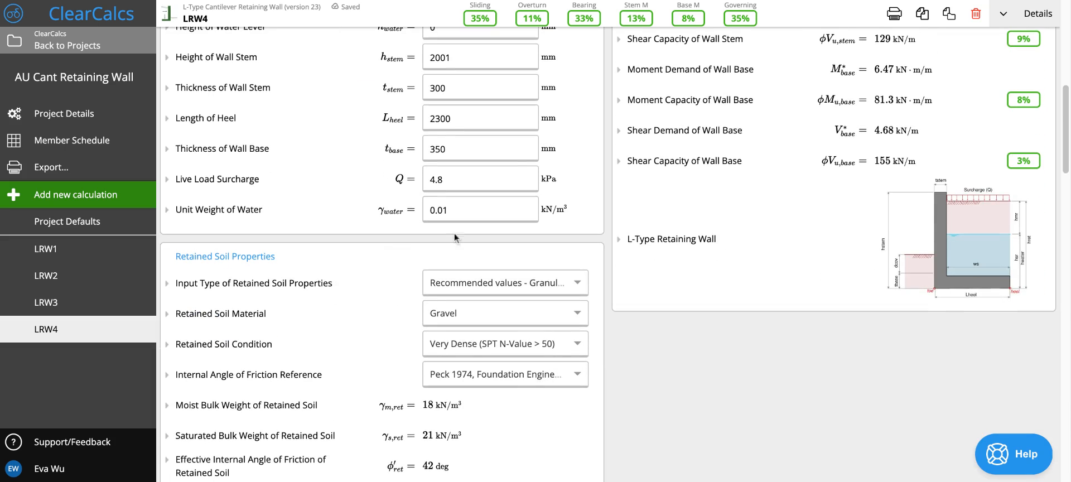
scroll(down, 3)
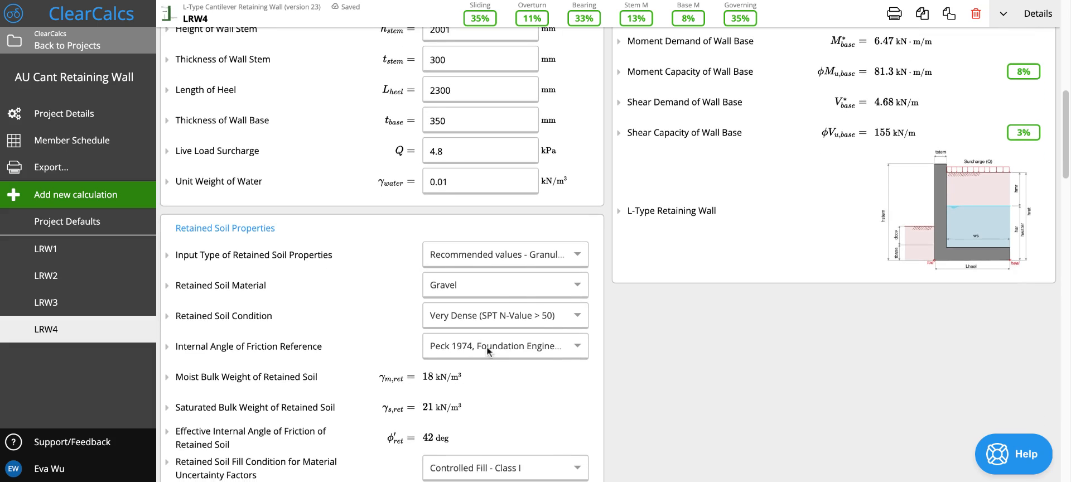
mouse_move(355, 273)
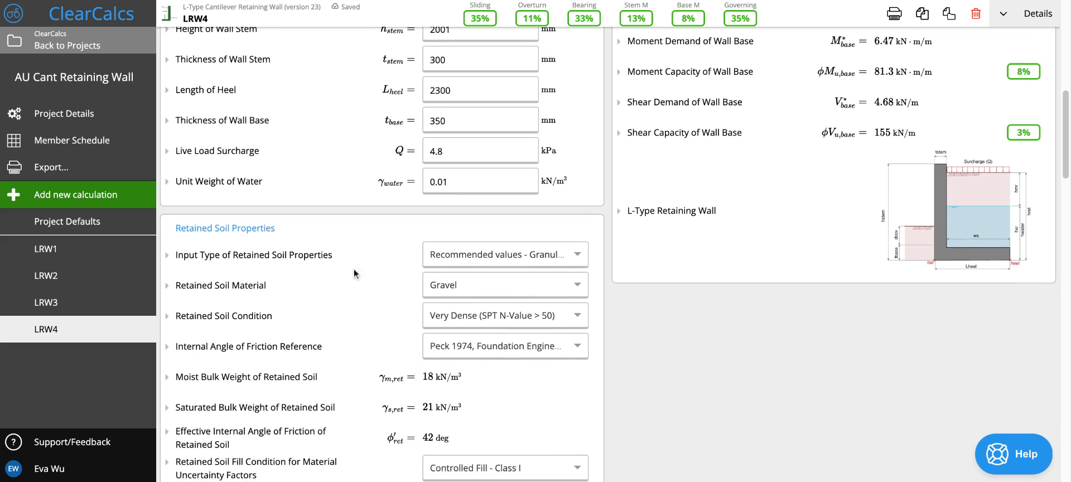
mouse_move(402, 341)
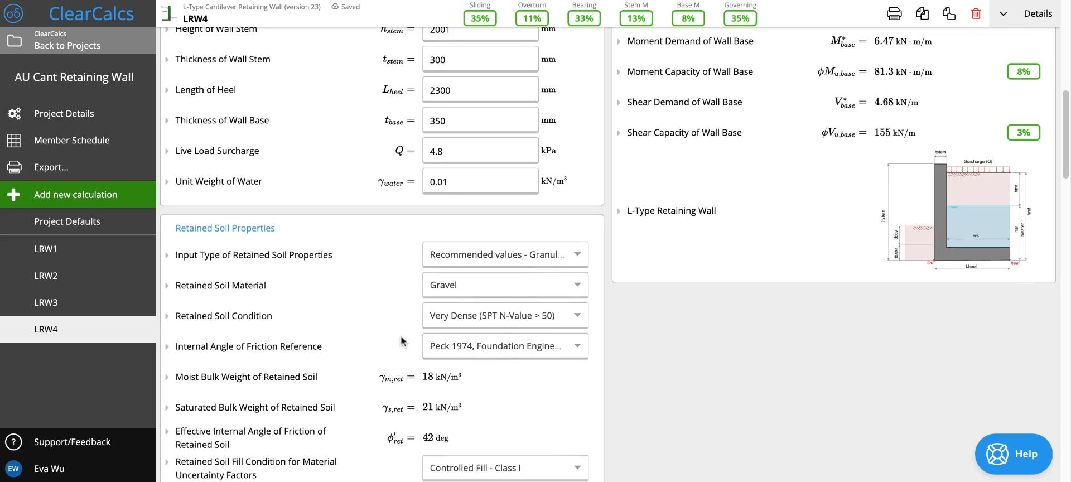
scroll(down, 3)
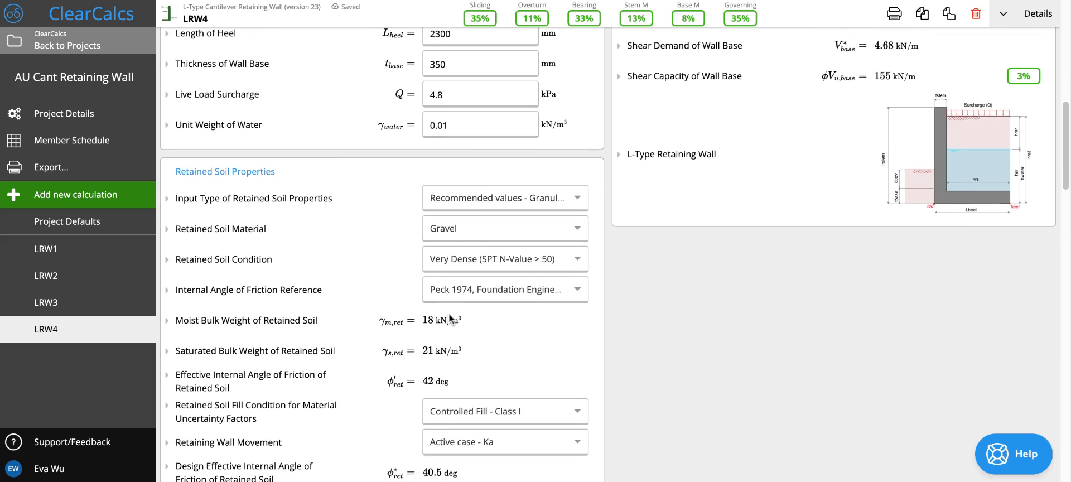
scroll(down, 3)
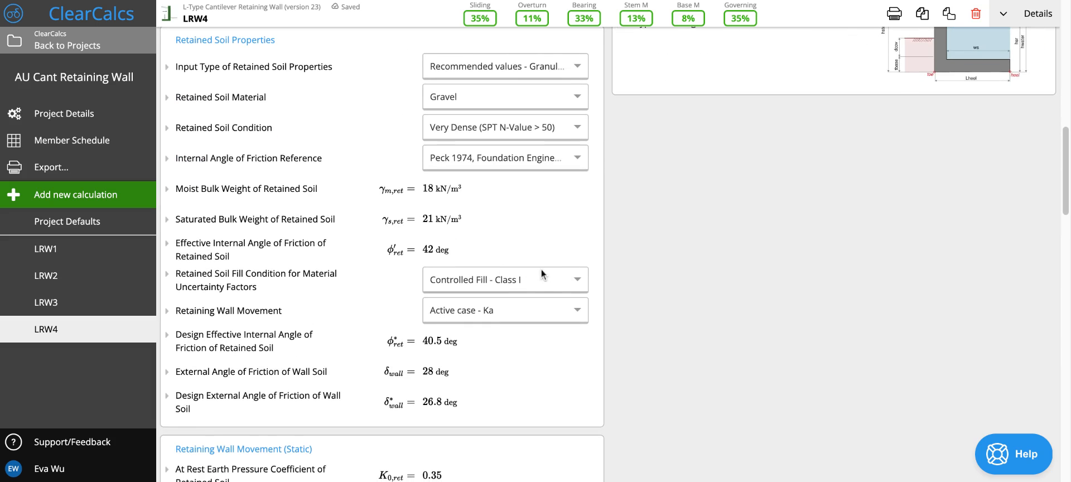
scroll(down, 3)
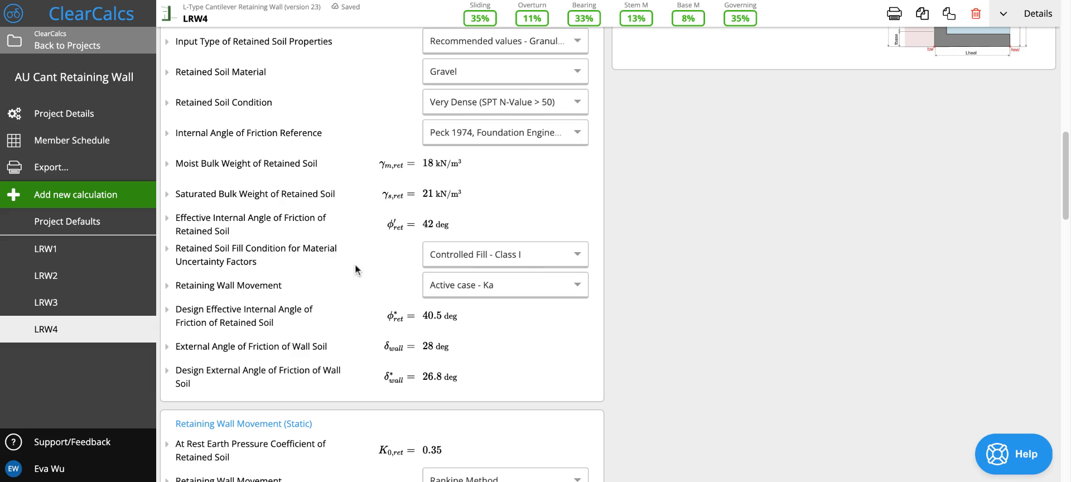
scroll(down, 3)
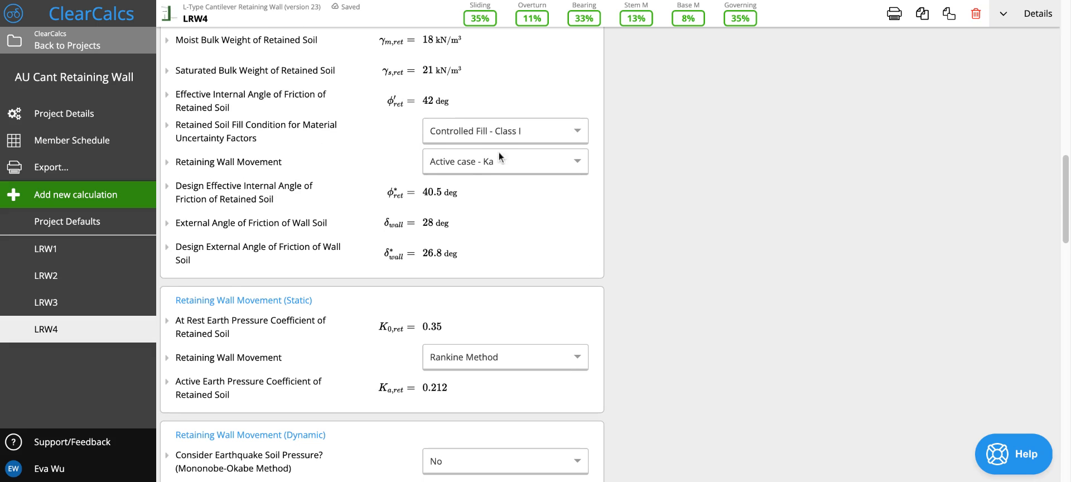
mouse_move(474, 192)
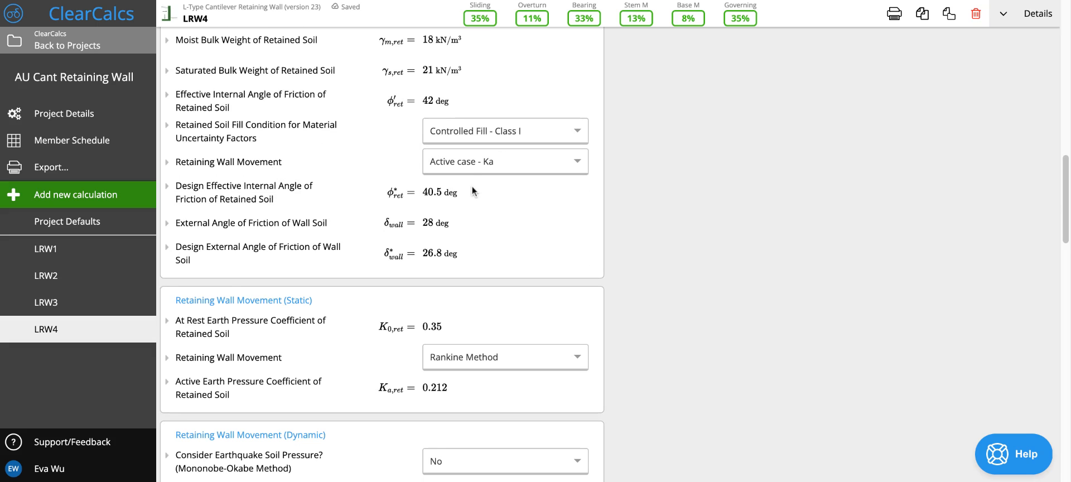
scroll(down, 3)
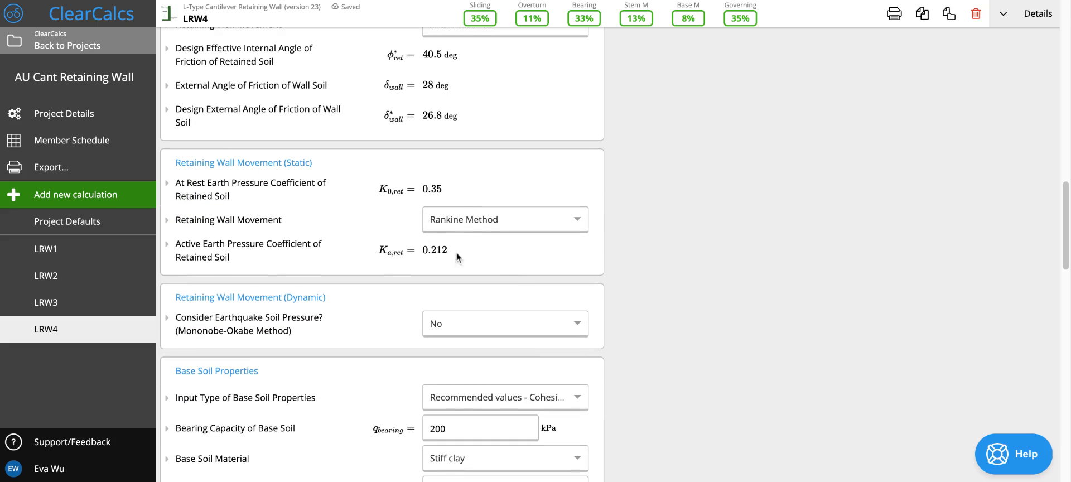
mouse_move(325, 287)
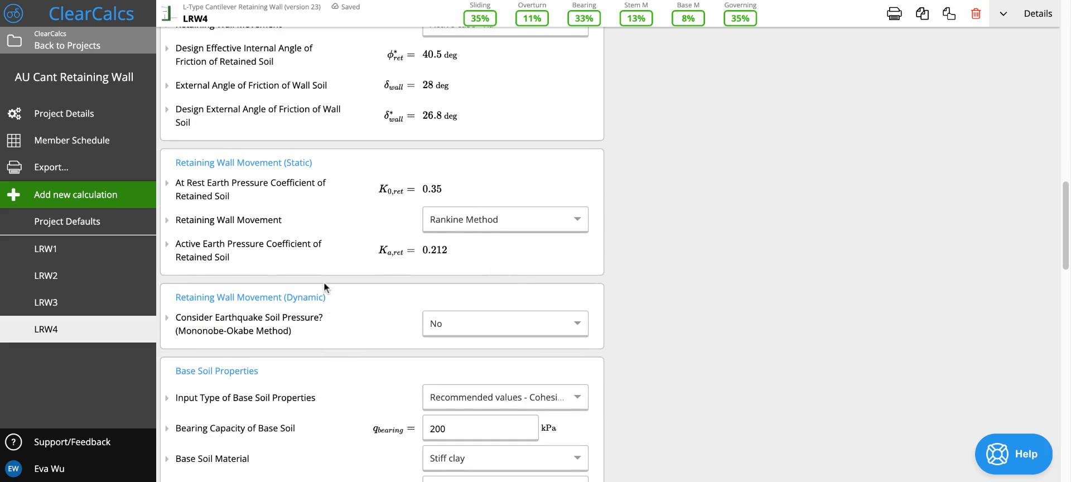
scroll(down, 3)
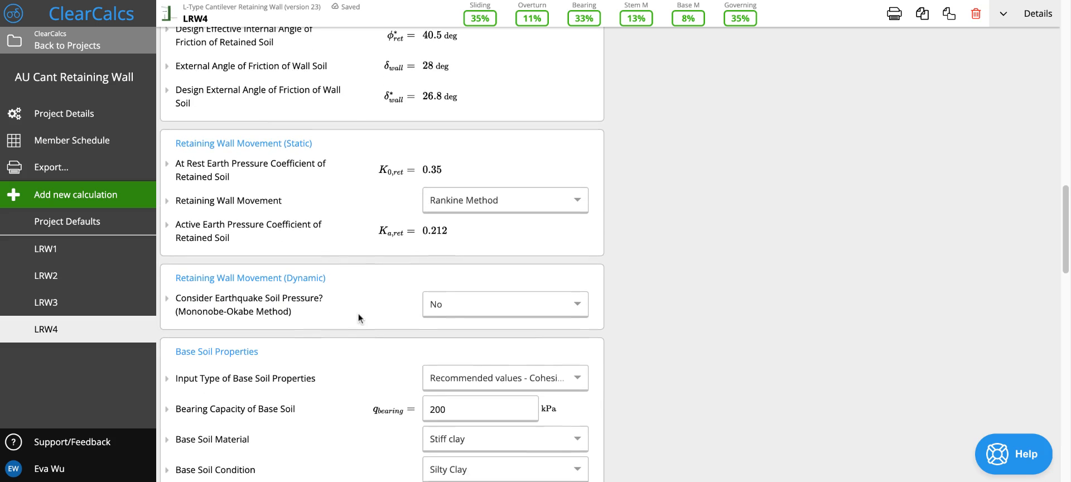
scroll(down, 3)
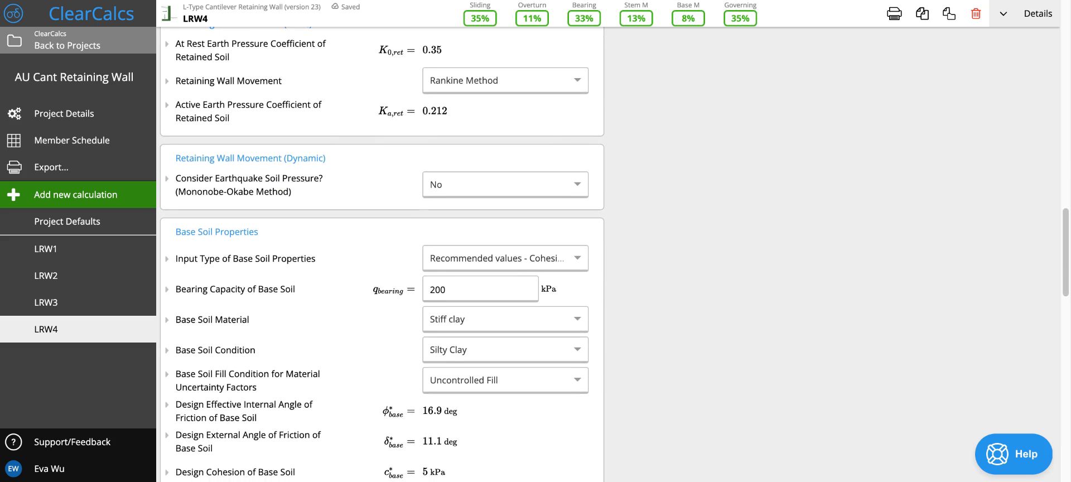
scroll(down, 3)
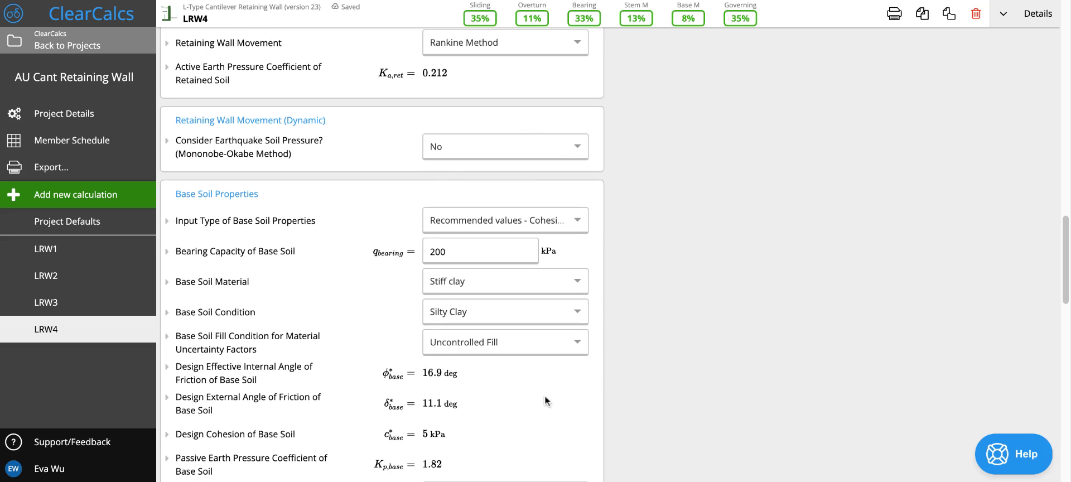
scroll(down, 3)
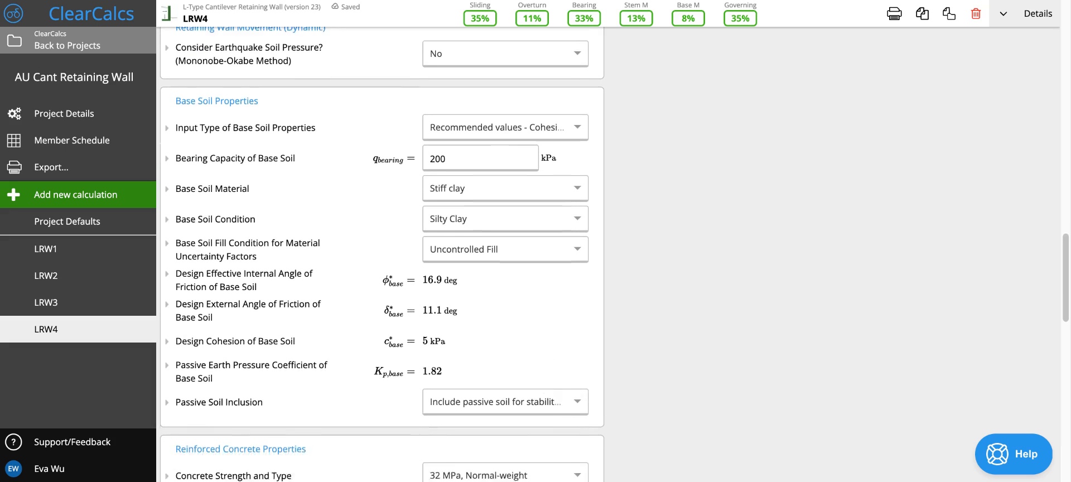
scroll(down, 3)
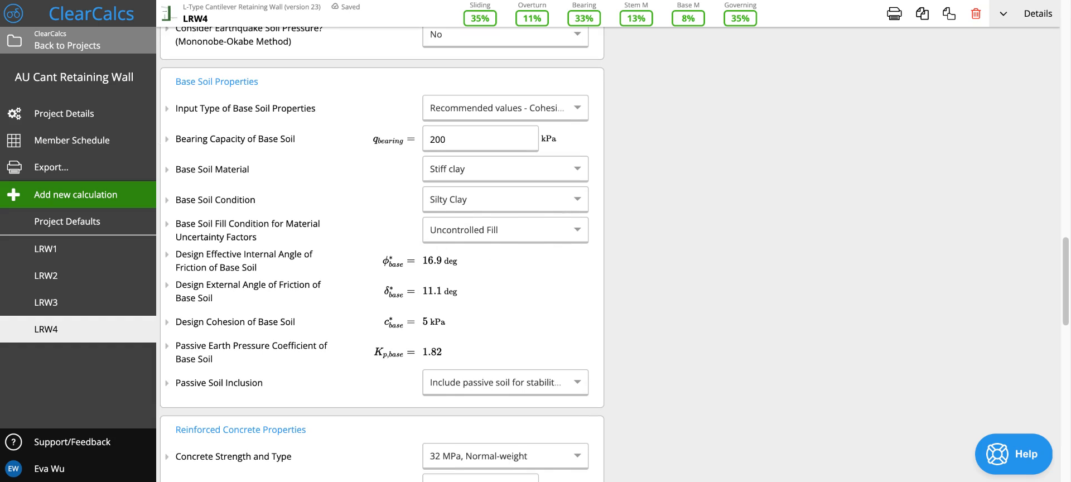
mouse_move(476, 256)
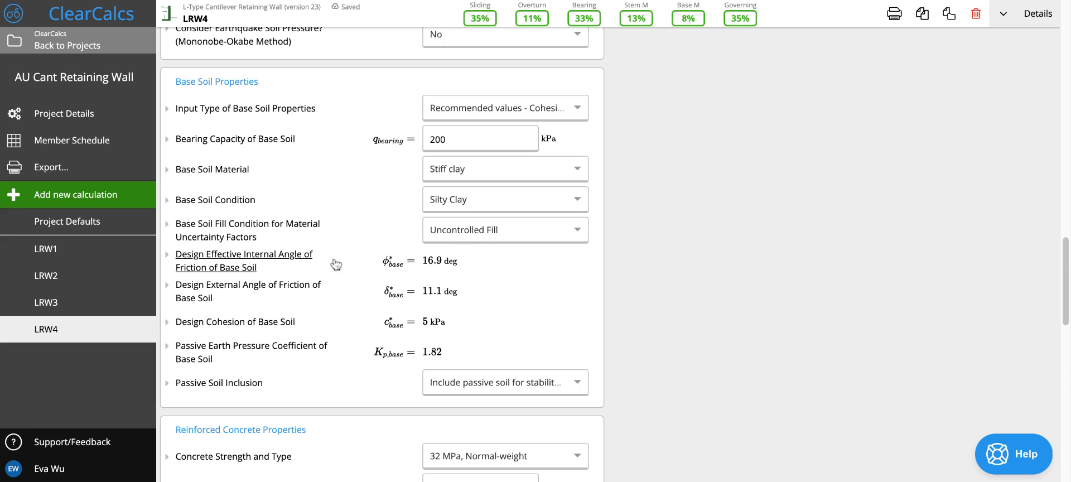
scroll(down, 3)
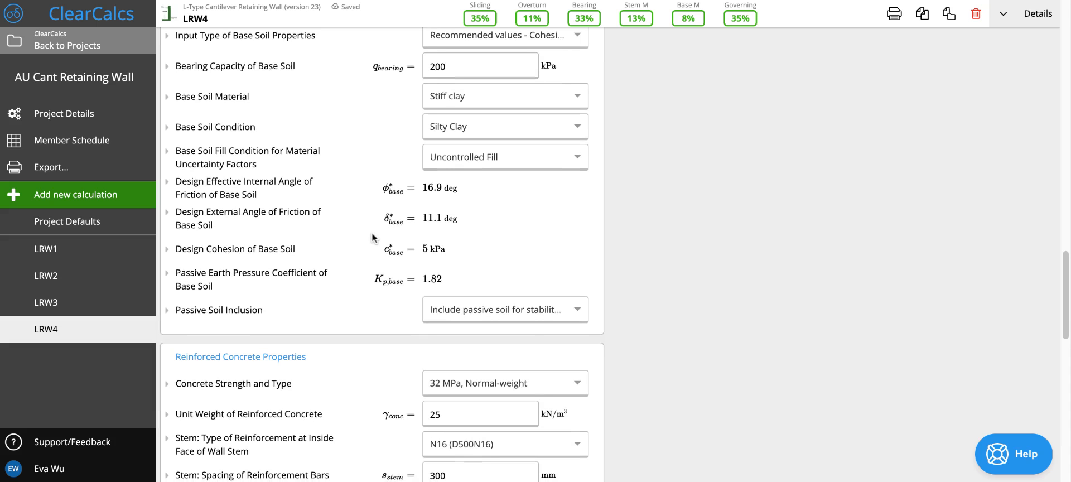
scroll(down, 3)
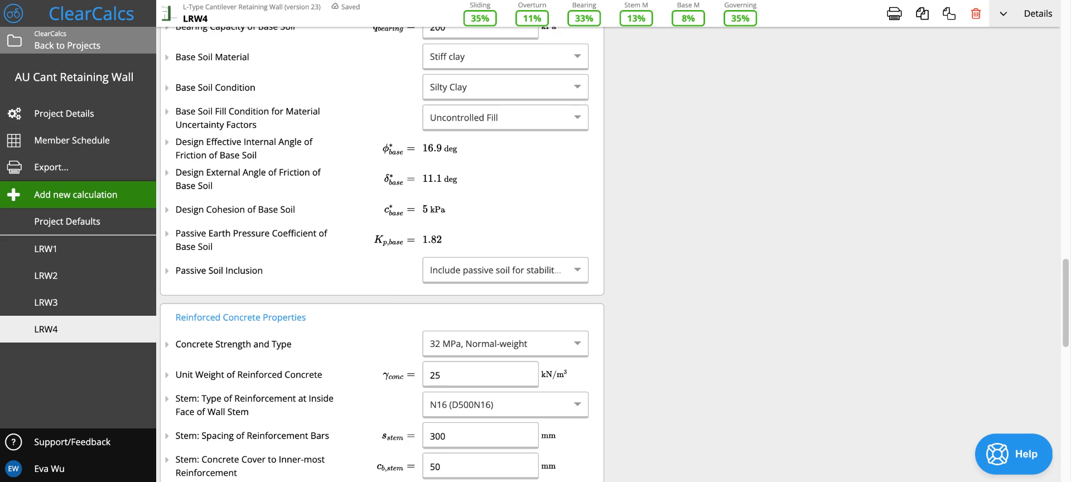
scroll(down, 3)
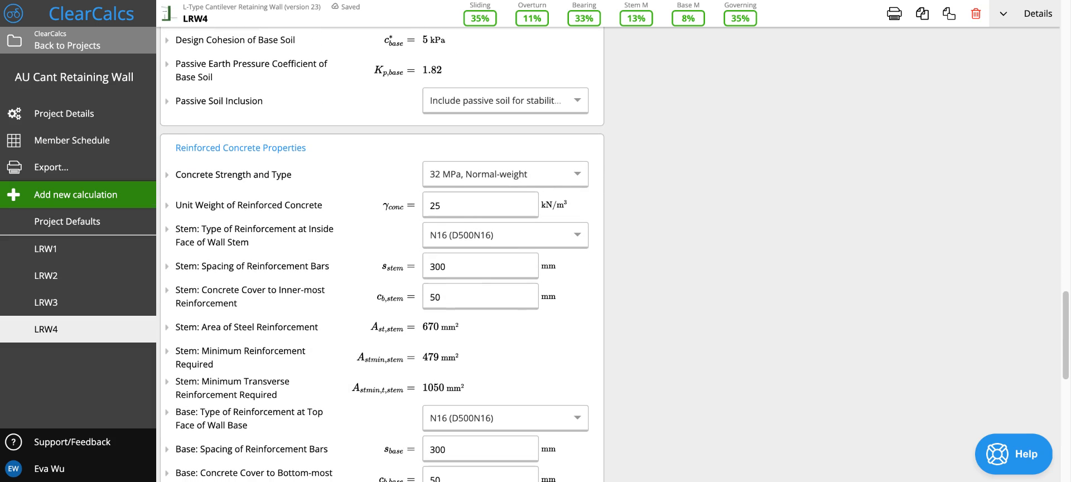
mouse_move(393, 185)
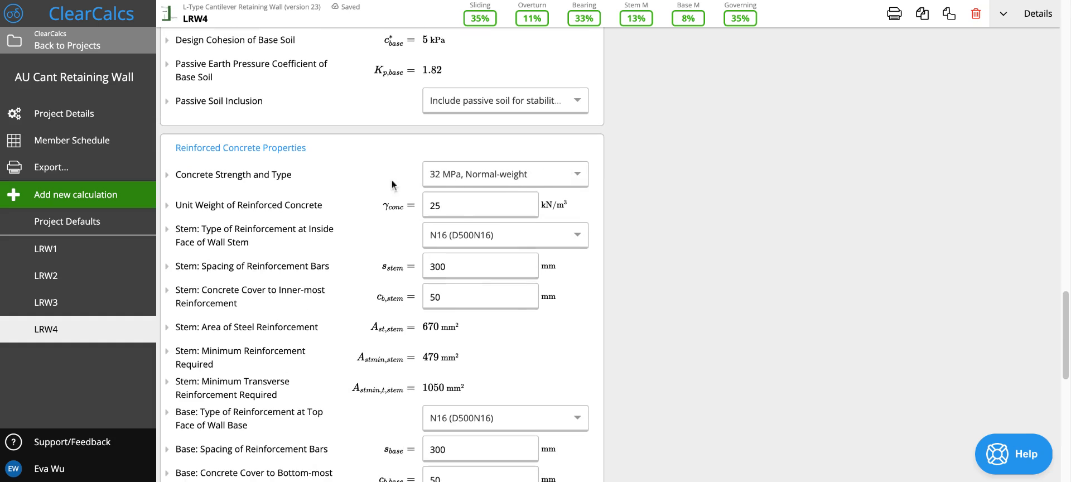
mouse_move(512, 183)
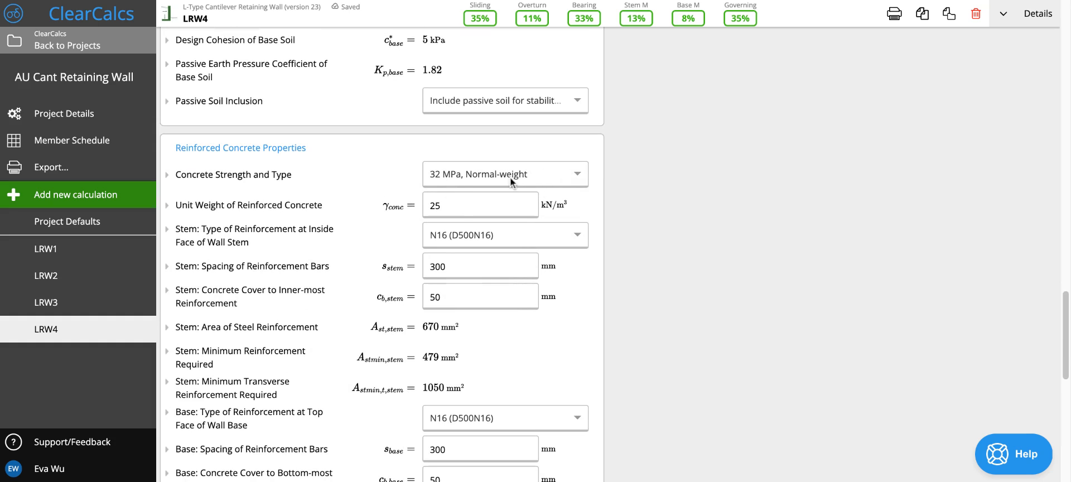
mouse_move(471, 198)
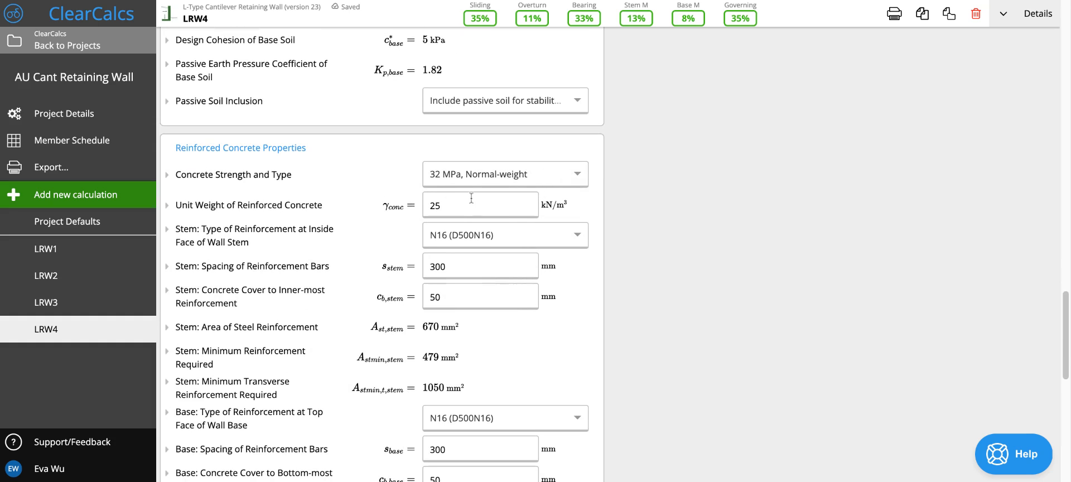
scroll(down, 3)
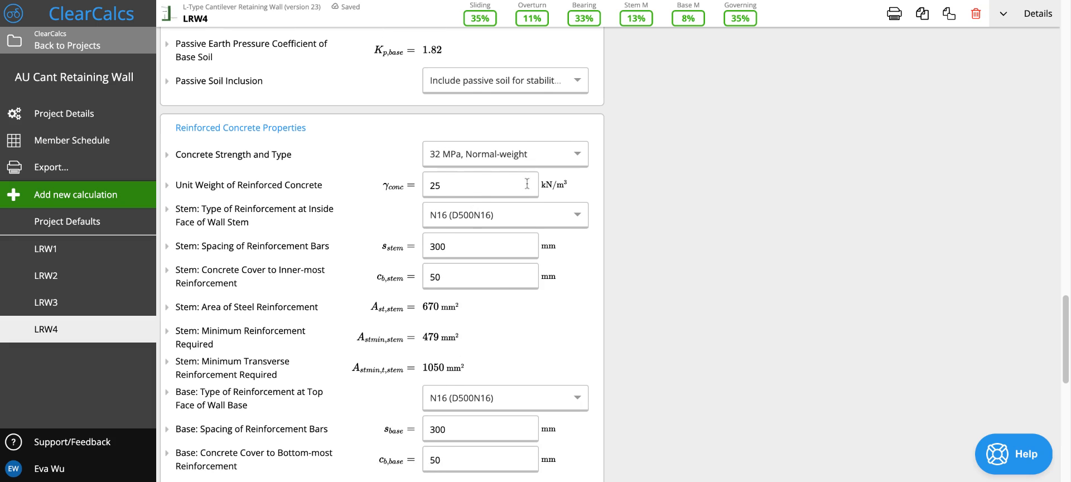
mouse_move(587, 189)
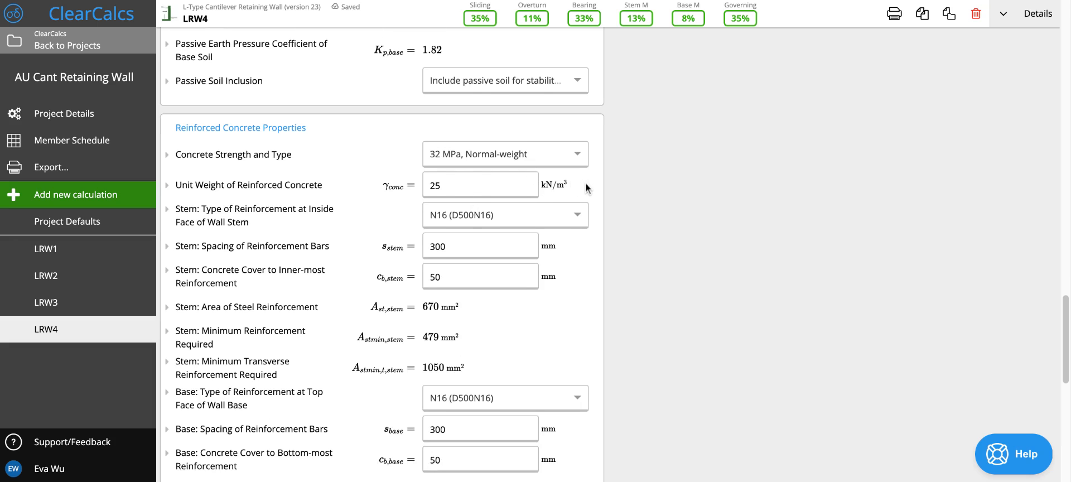
scroll(down, 3)
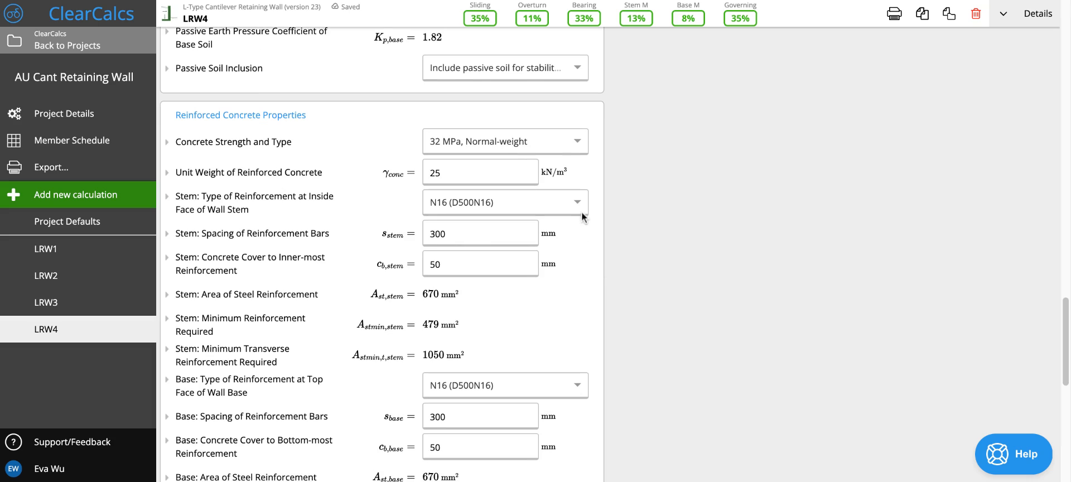
mouse_move(581, 33)
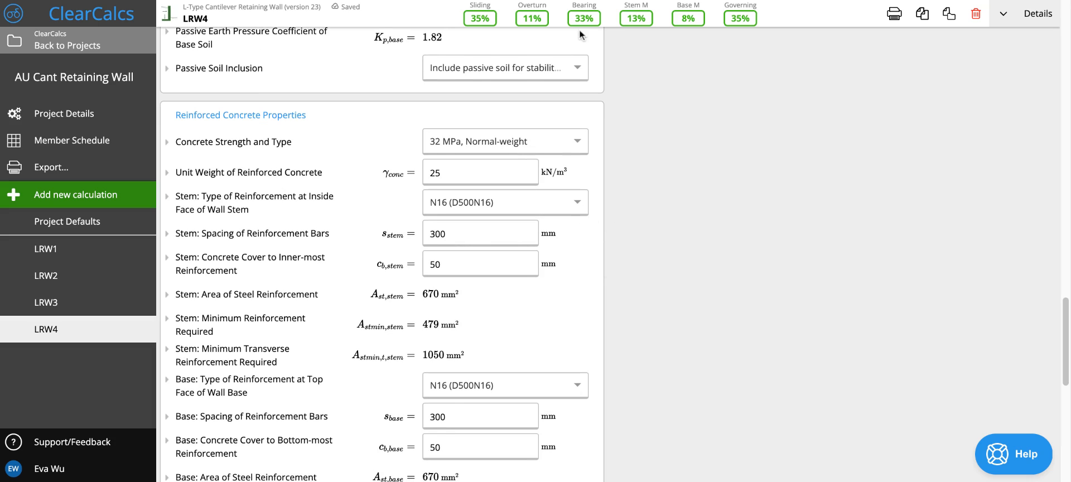
mouse_move(743, 43)
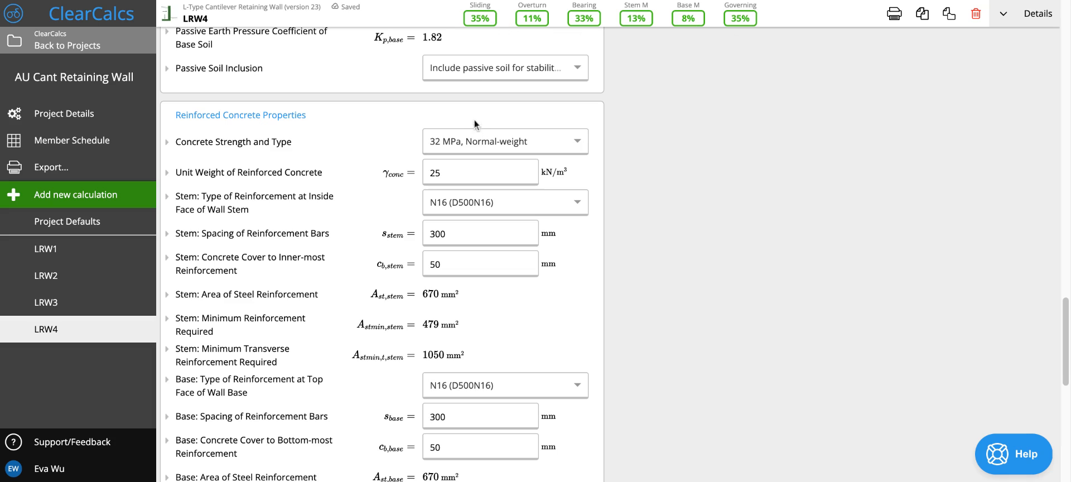
mouse_move(599, 170)
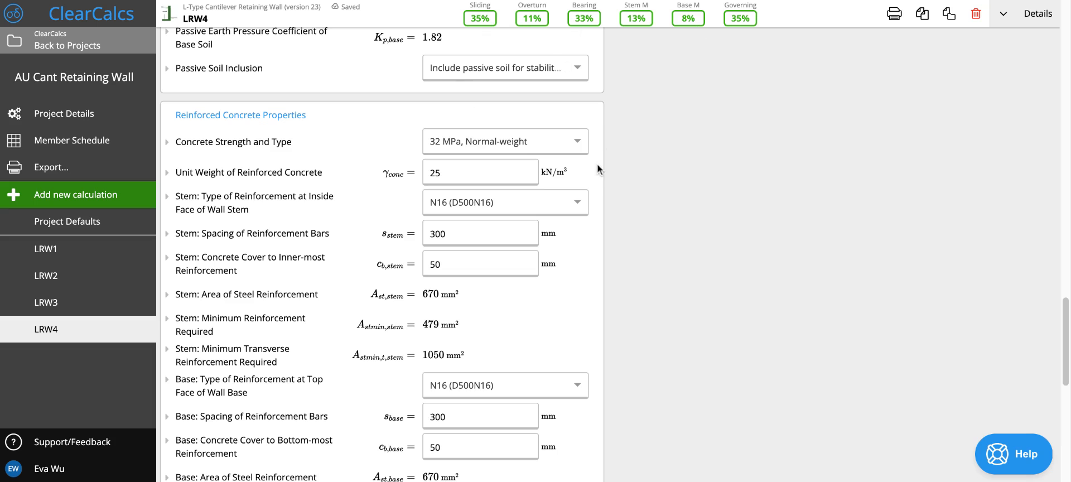
scroll(down, 3)
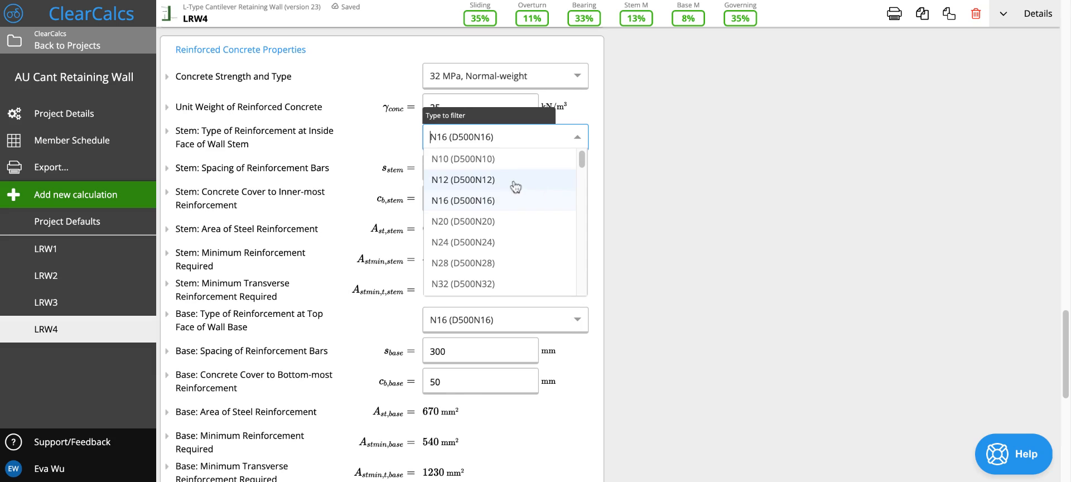
Choose N12 (D500N12) stem bars and set their spacing to 200 mm
click(463, 179)
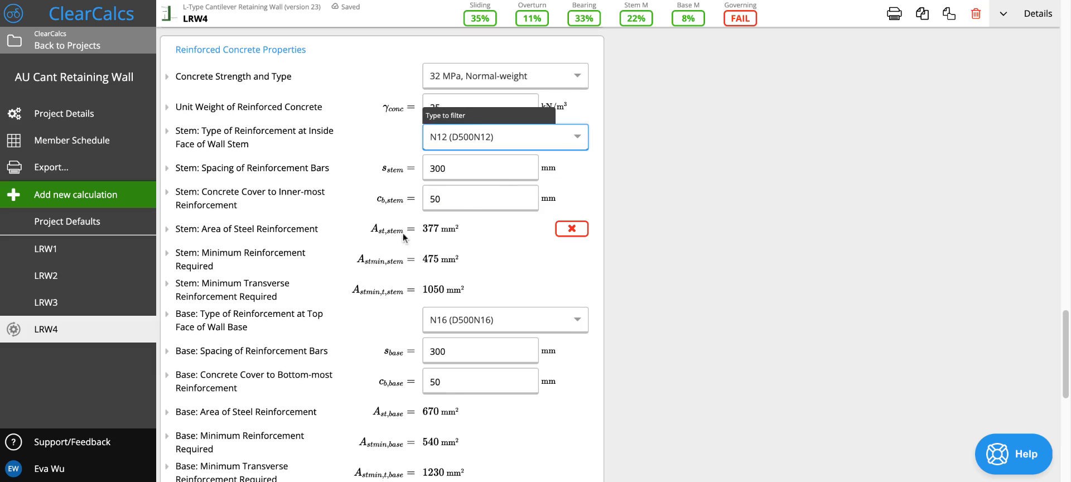
mouse_move(419, 241)
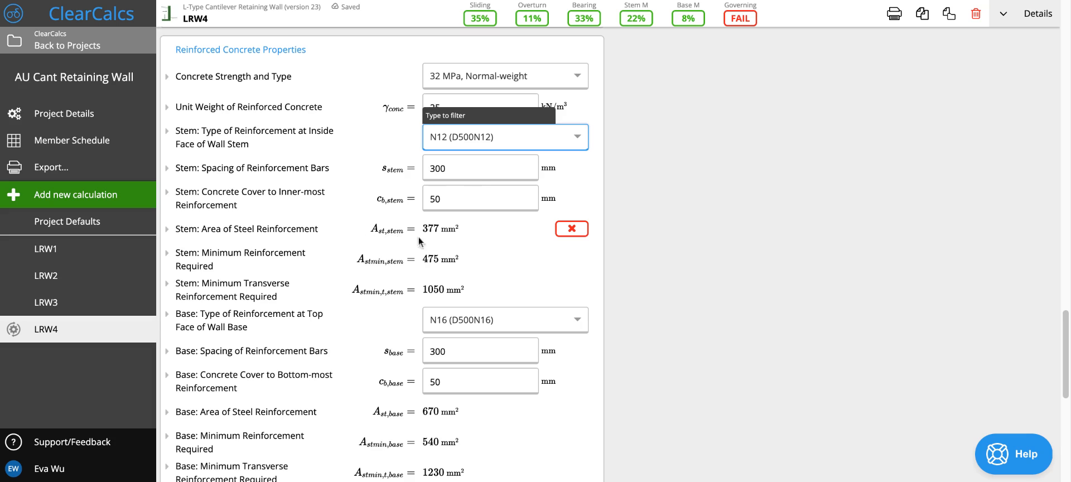
mouse_move(290, 235)
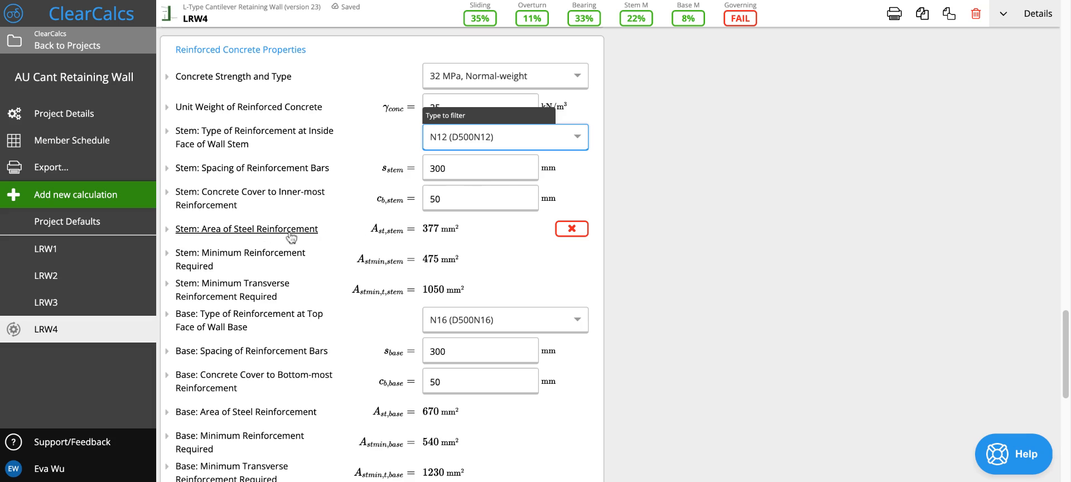
click(505, 136)
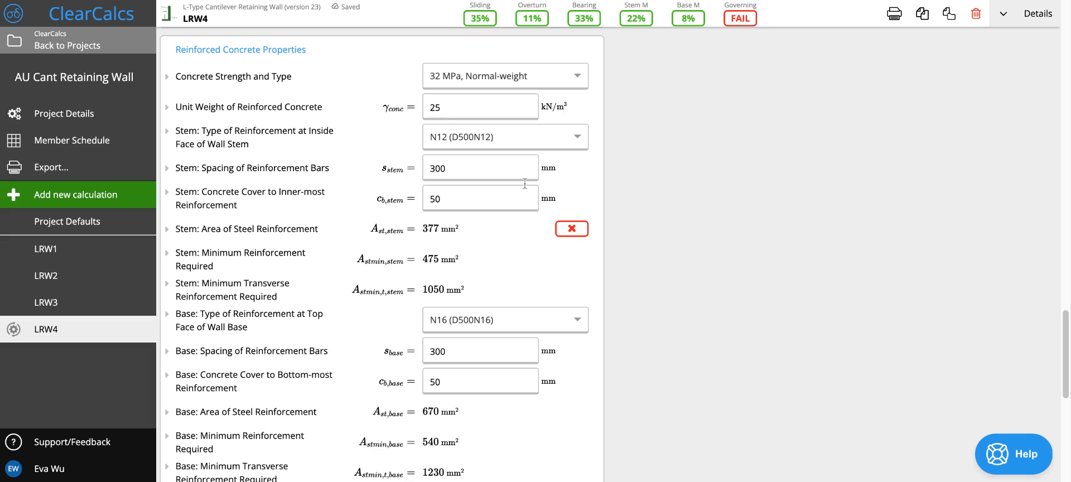
text(250)
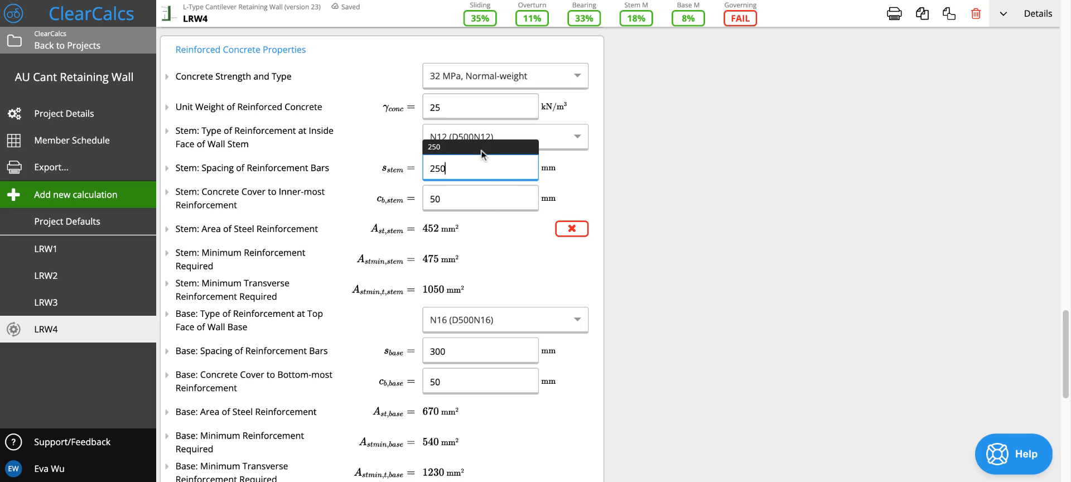
text(20)
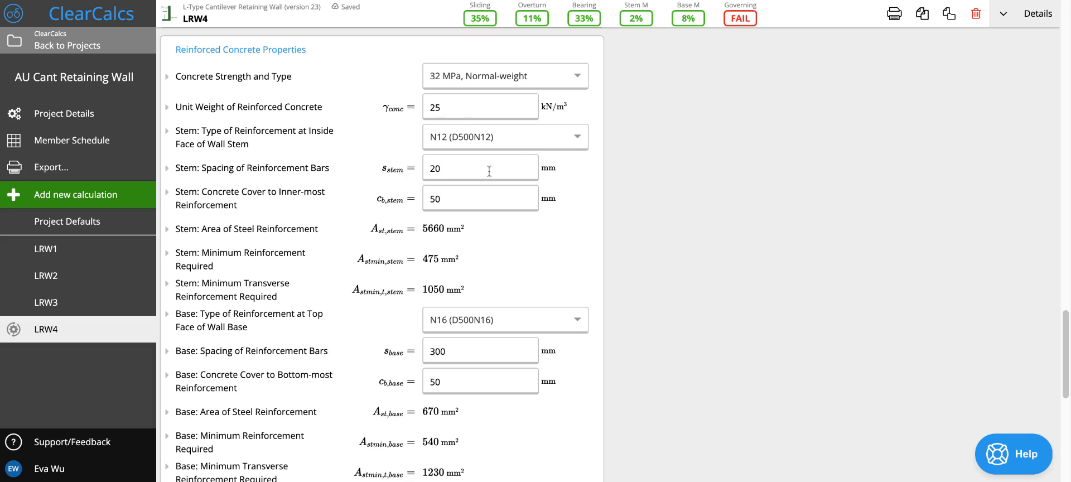
text(200)
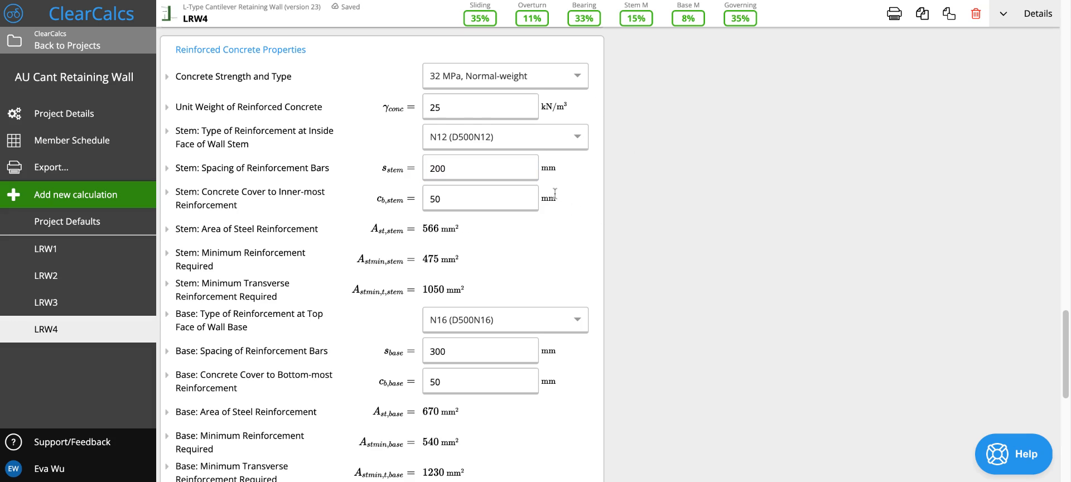
mouse_move(523, 156)
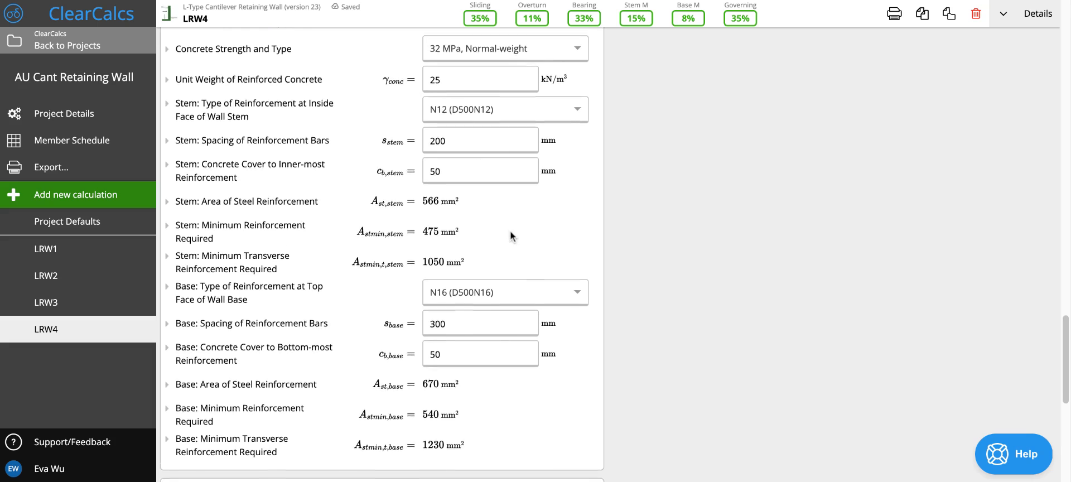
Trial N12 base bars, then return the base to N16 (D500N16) at 300 mm spacing
scroll(down, 3)
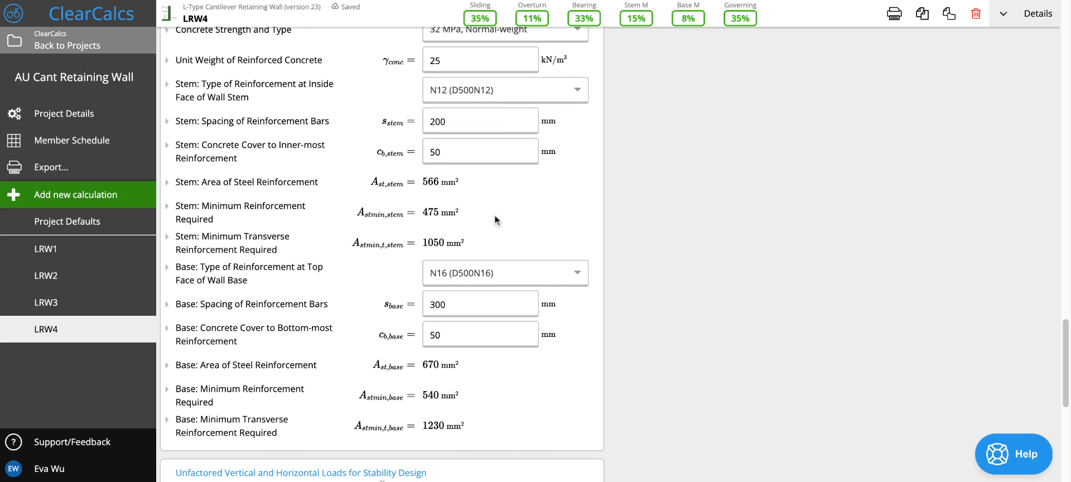
click(505, 272)
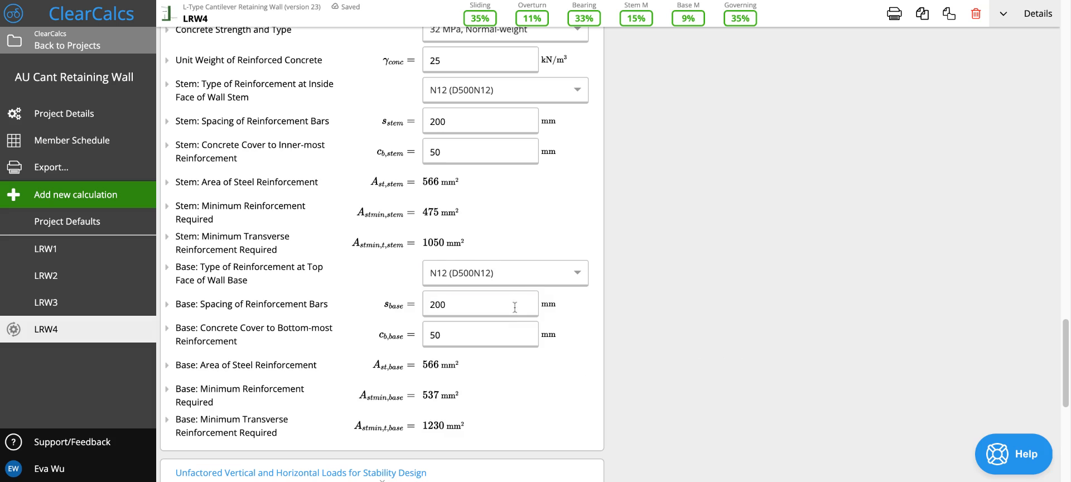
click(505, 273)
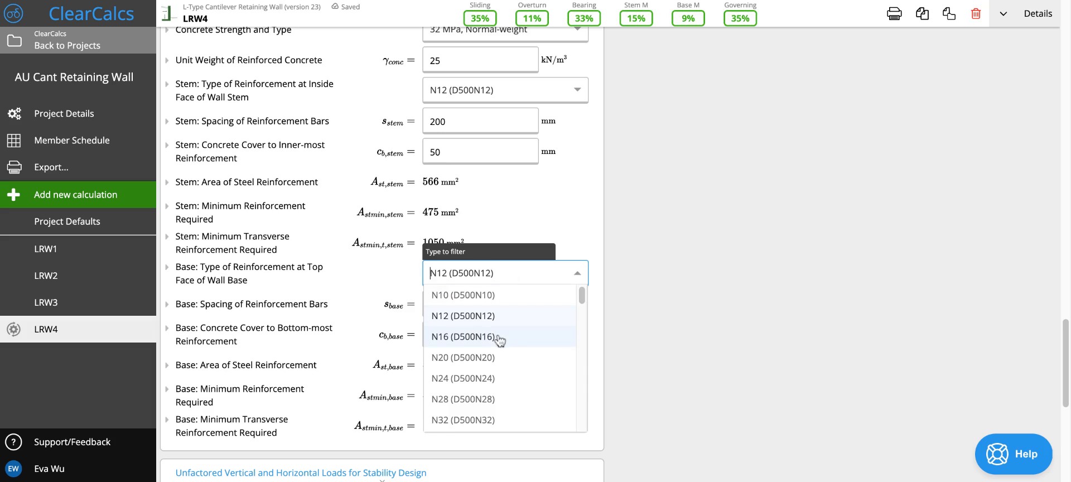
click(463, 336)
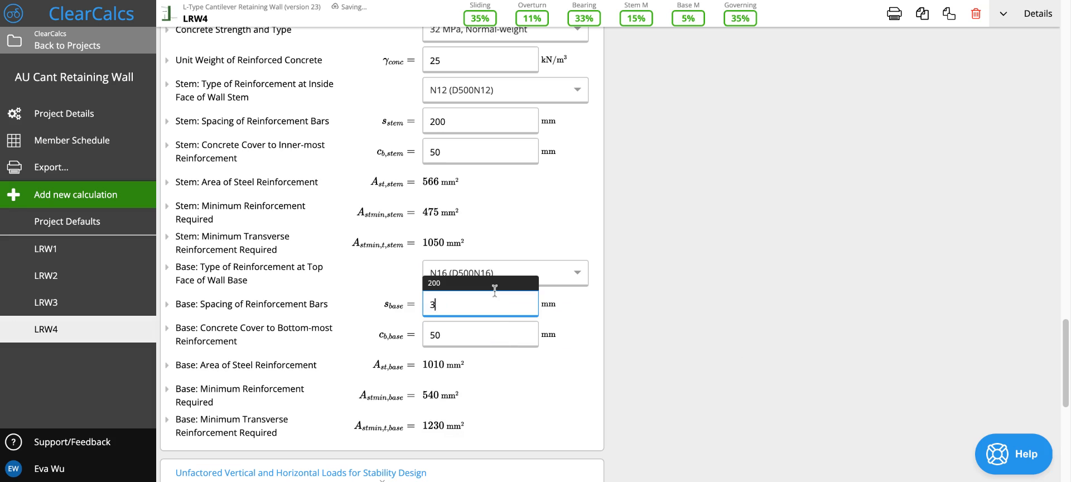
text(00)
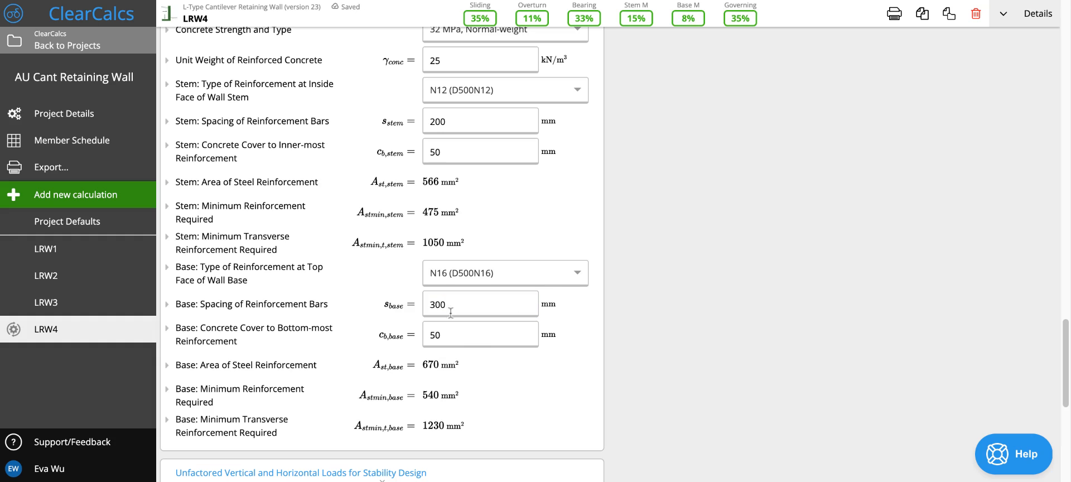
mouse_move(499, 361)
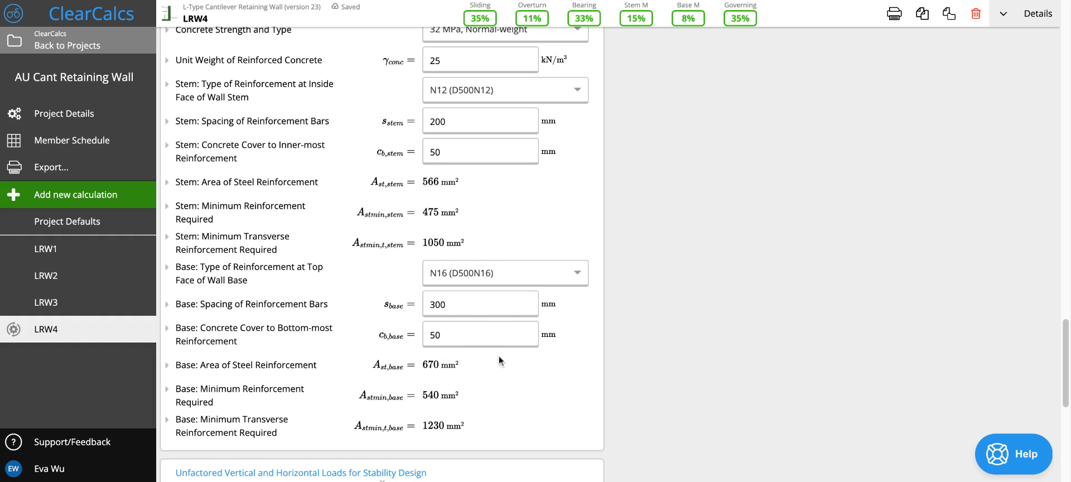
scroll(down, 3)
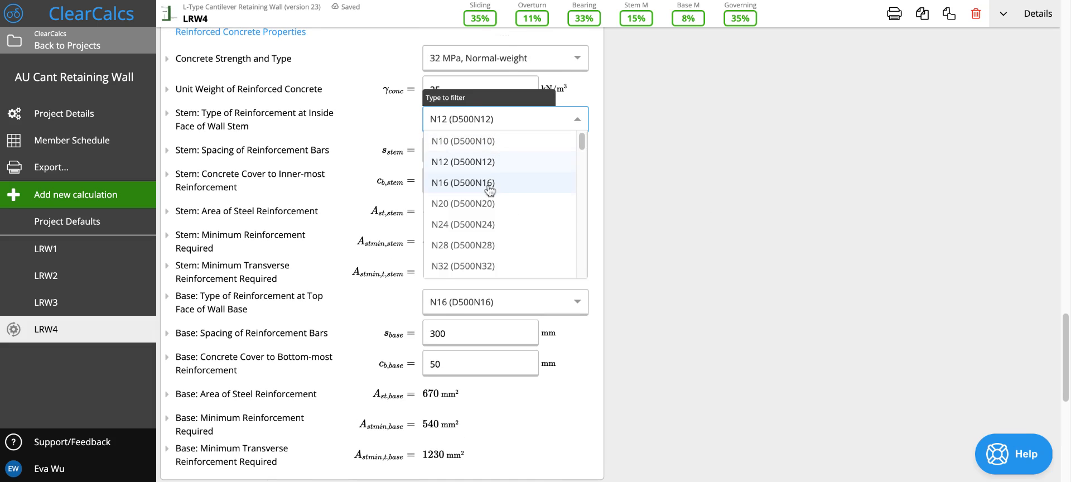
click(463, 182)
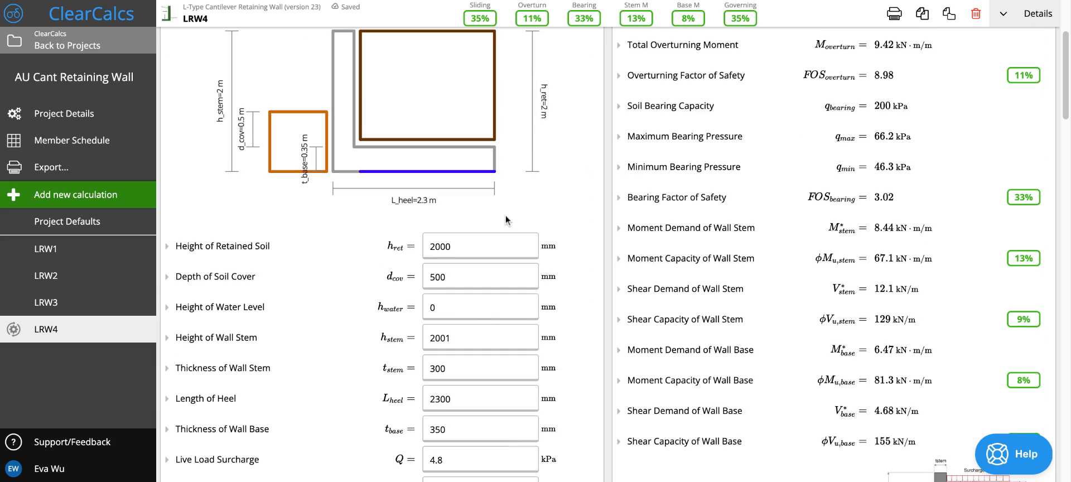
Trial heel lengths of 1000, 700 and 800 mm before settling on 900 mm
scroll(down, 3)
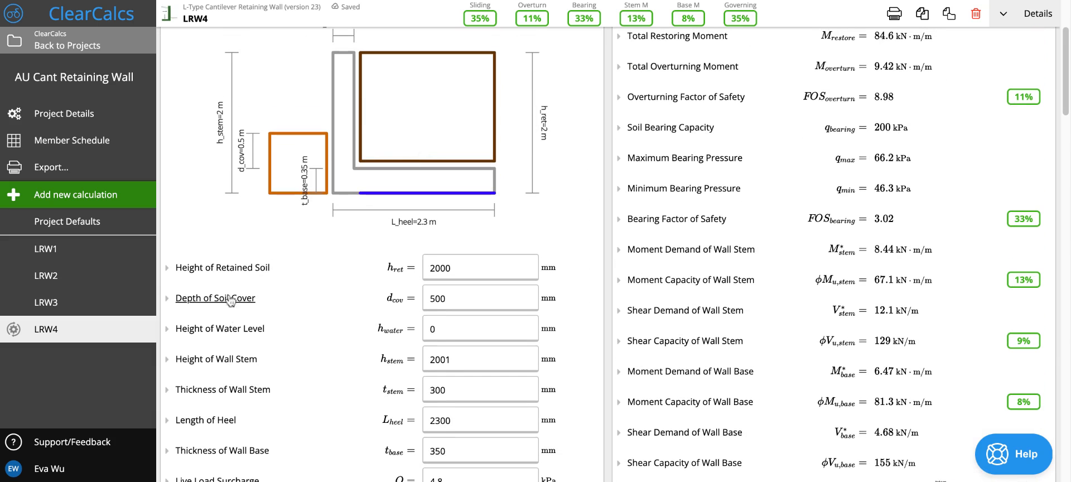
scroll(down, 3)
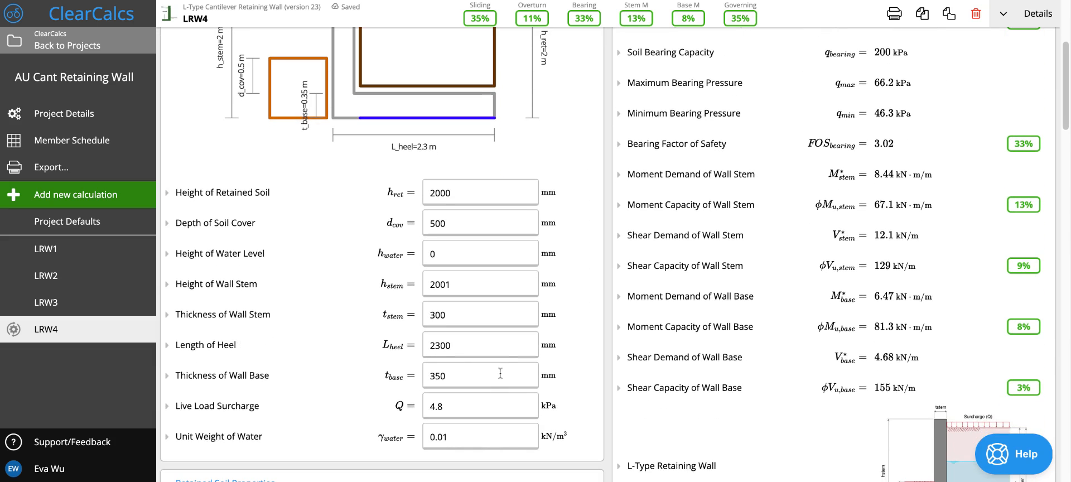
scroll(down, 3)
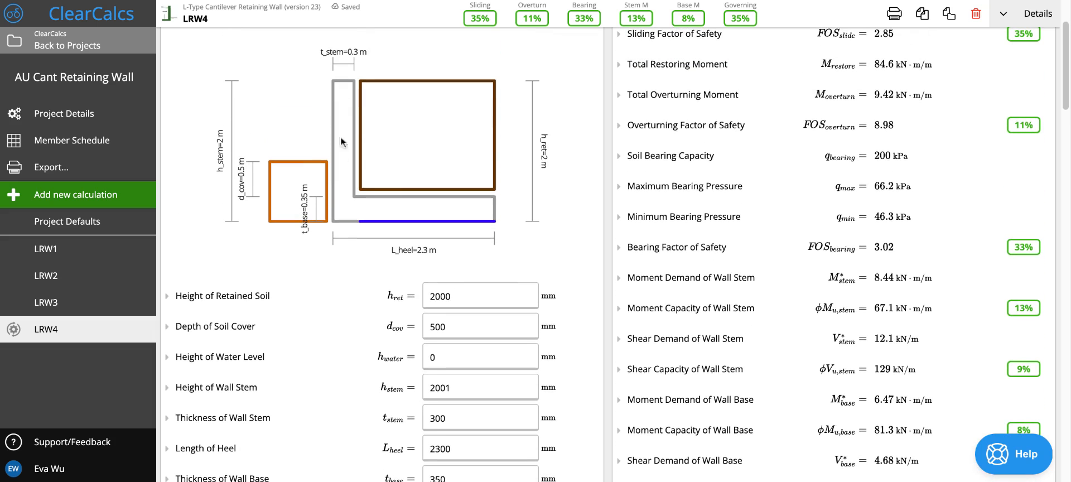
scroll(down, 3)
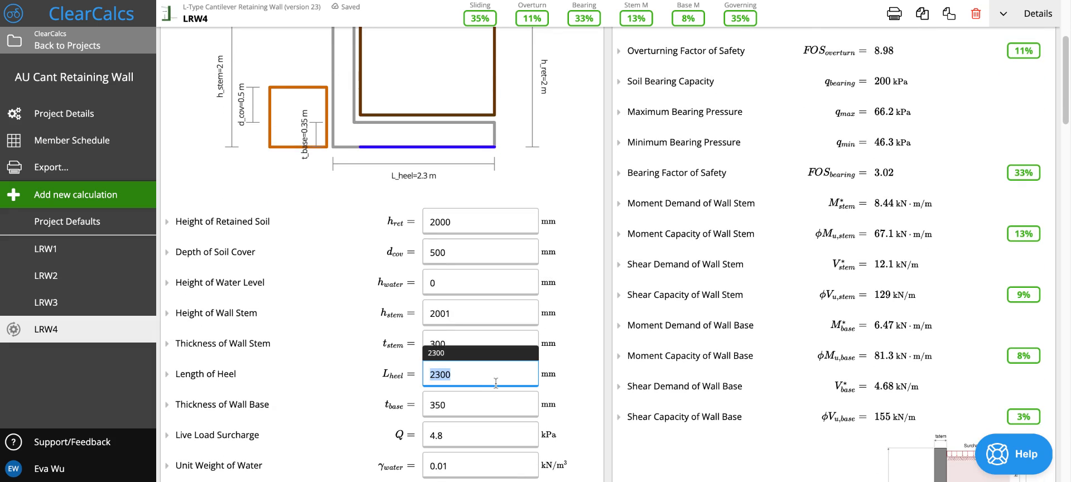
text(1500)
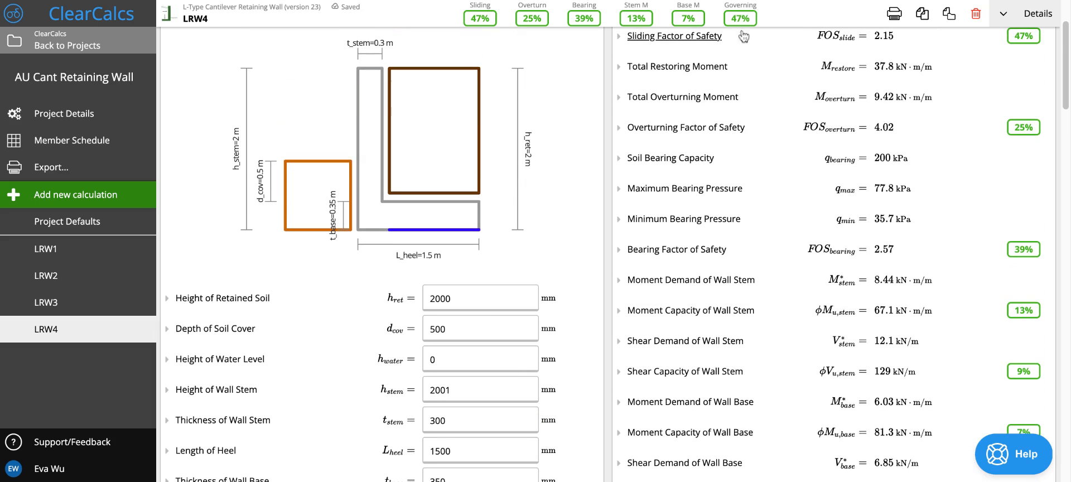
mouse_move(606, 219)
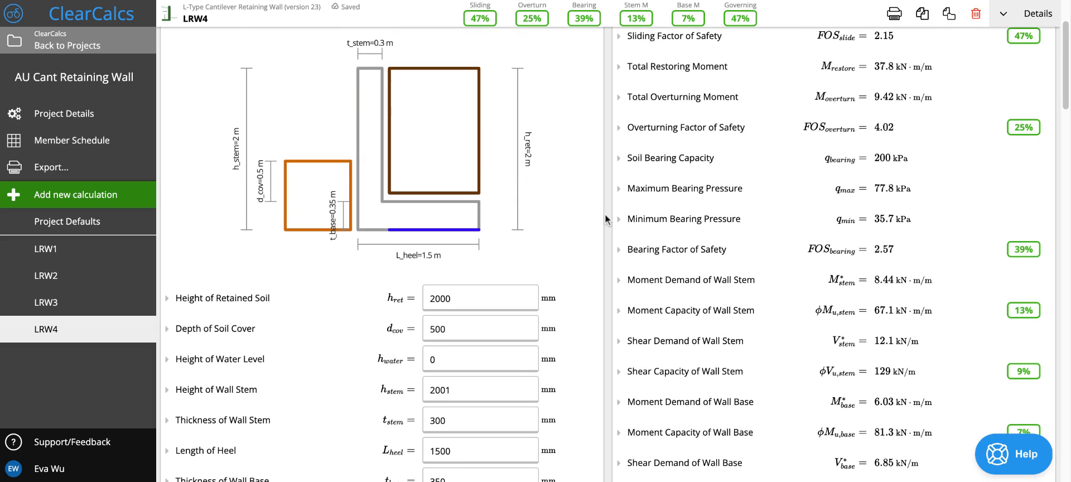
scroll(down, 3)
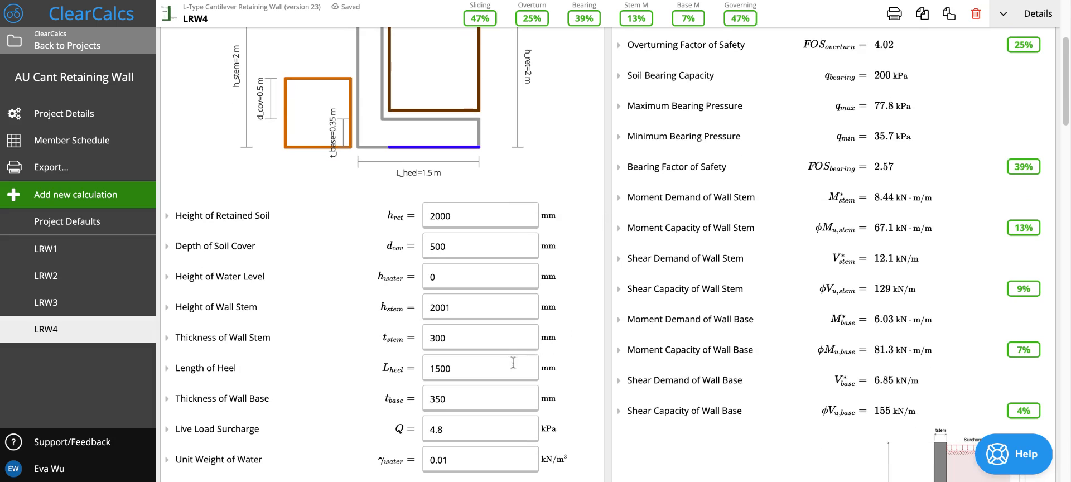
click(480, 368)
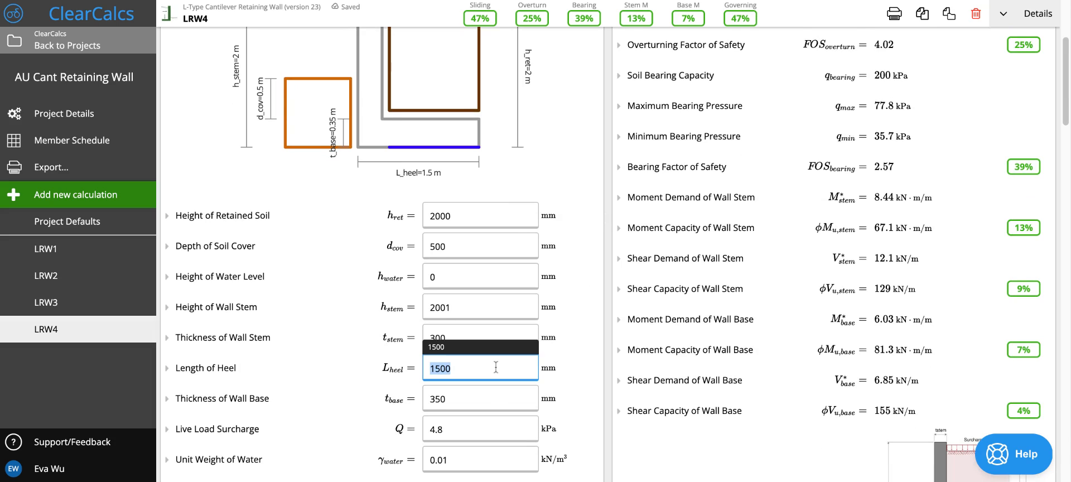
text(1000)
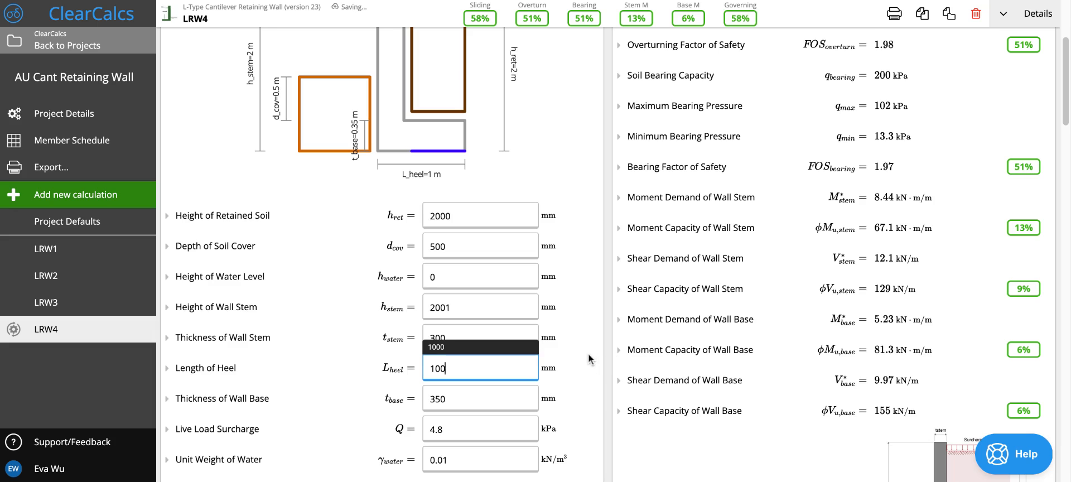
text(700)
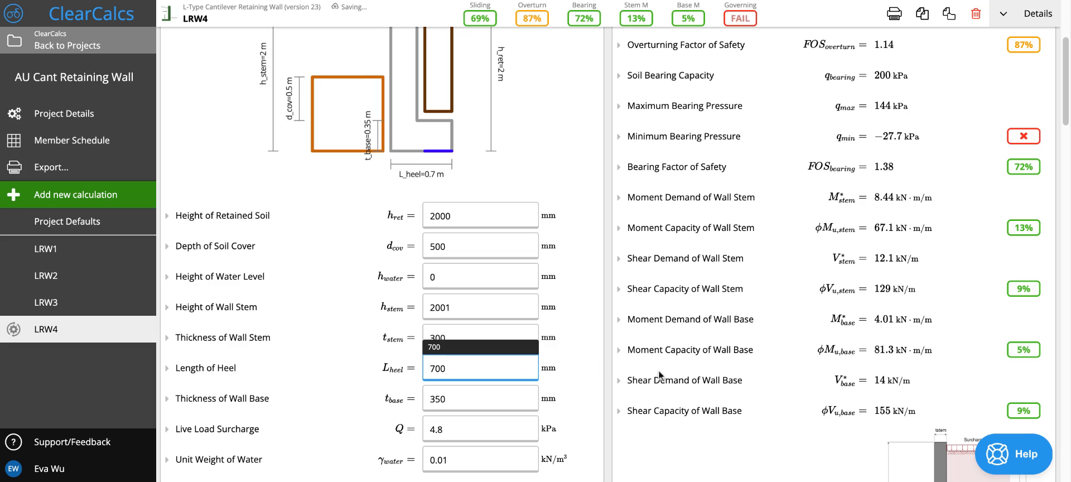
text(8)
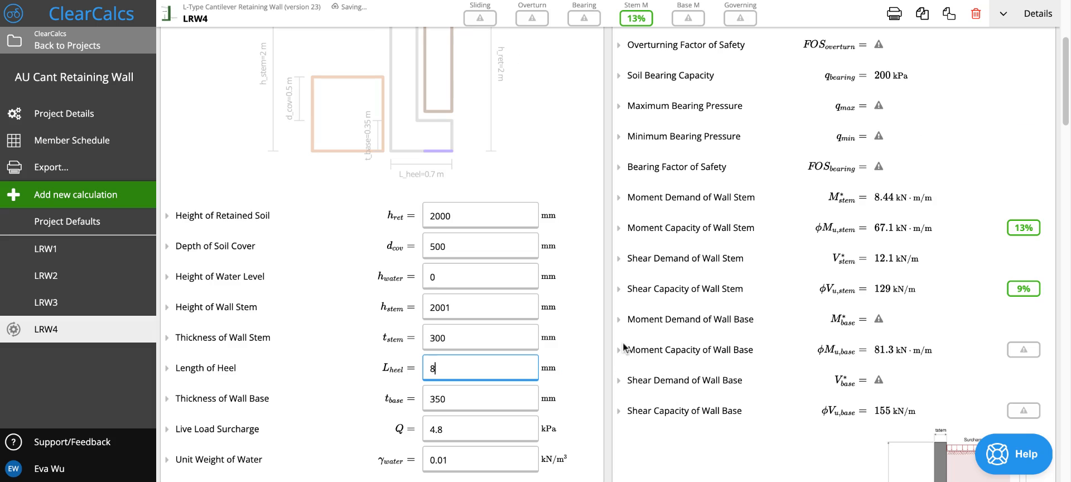
text(800)
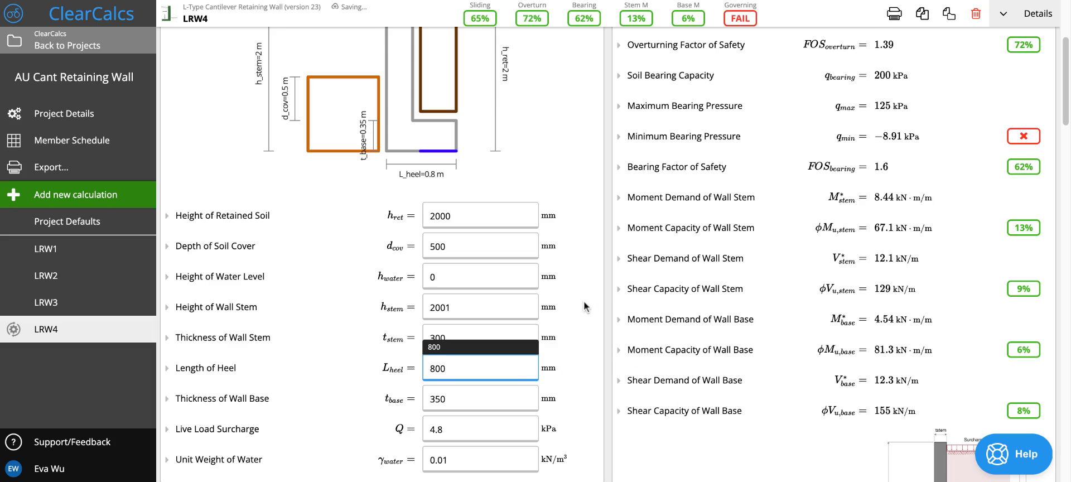
mouse_move(511, 330)
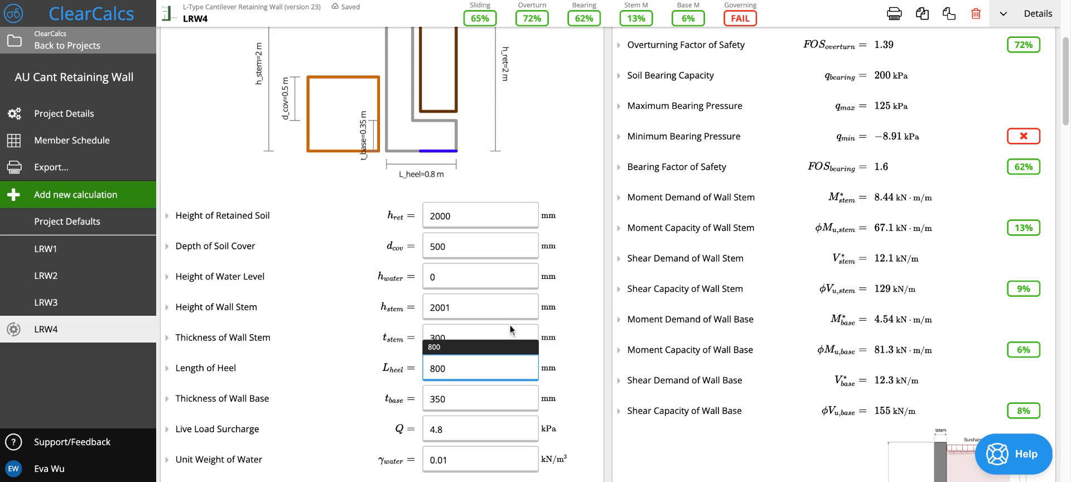
text(90)
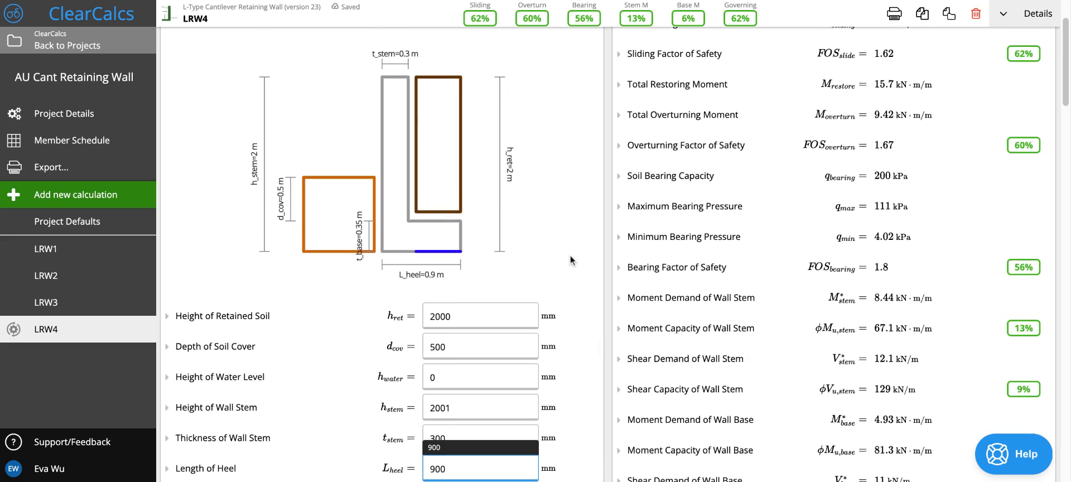
Set the base thickness to 300 mm and lengthen the heel to 1200 mm
scroll(down, 3)
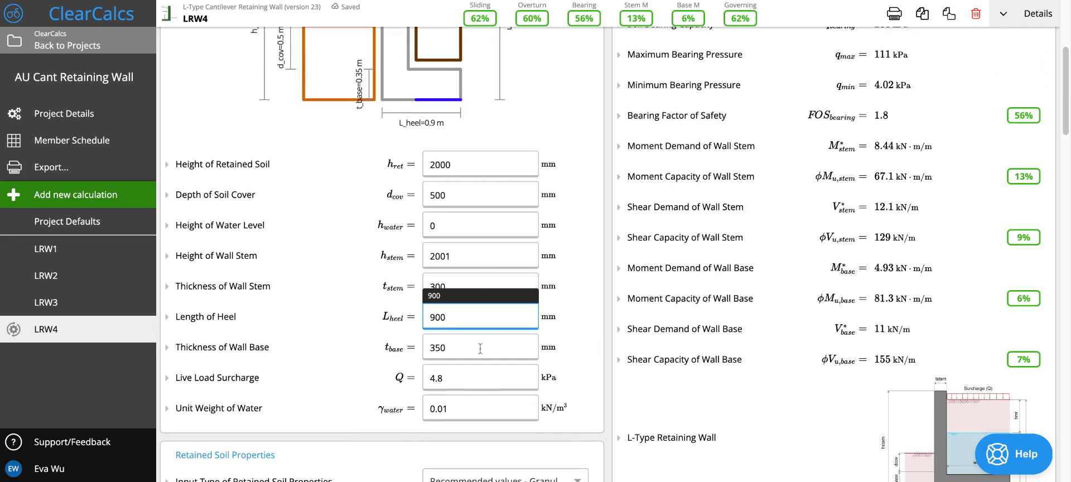
mouse_move(501, 354)
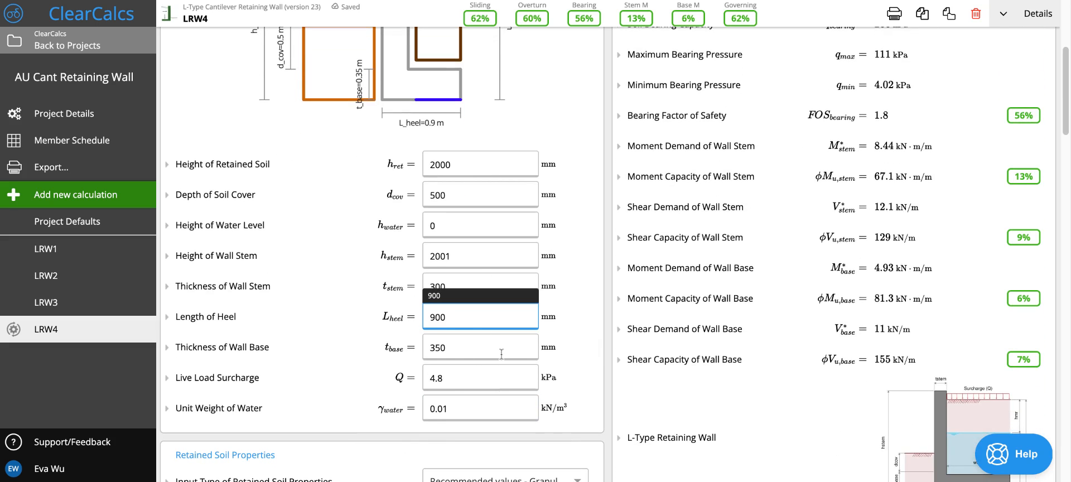
mouse_move(495, 335)
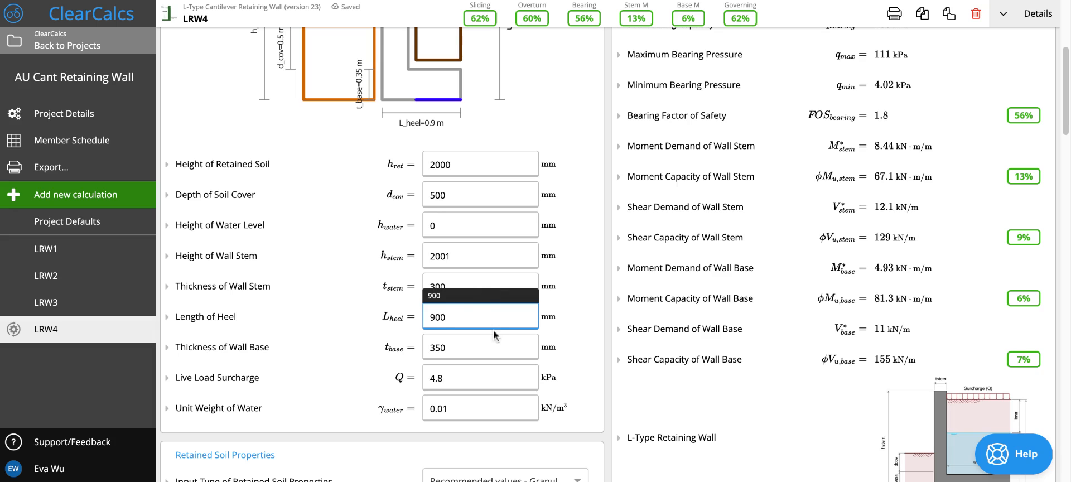
text(300)
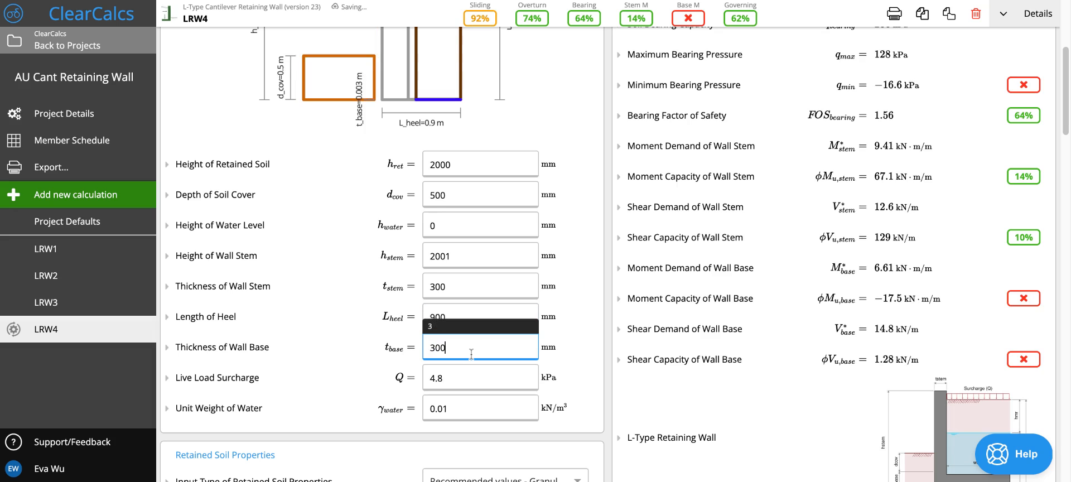
text(300)
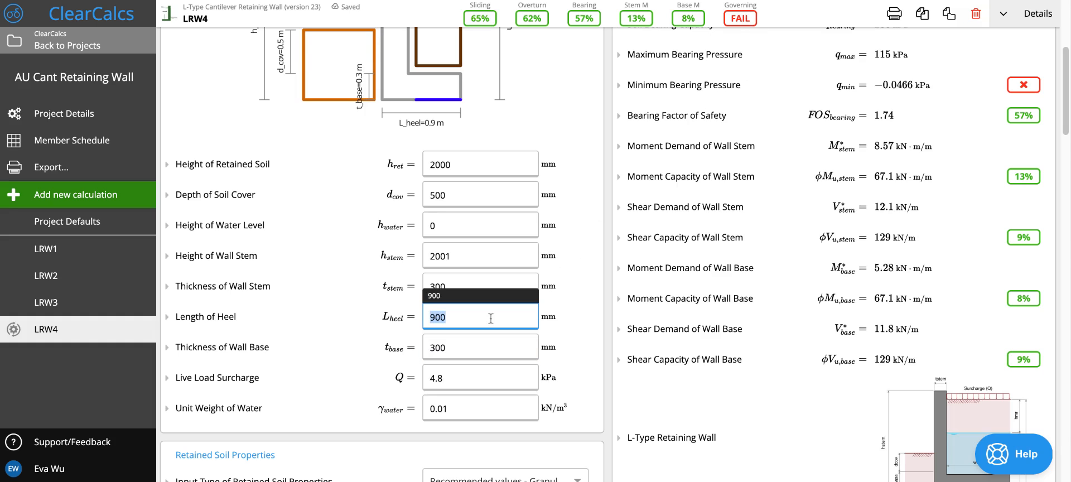
text(1)
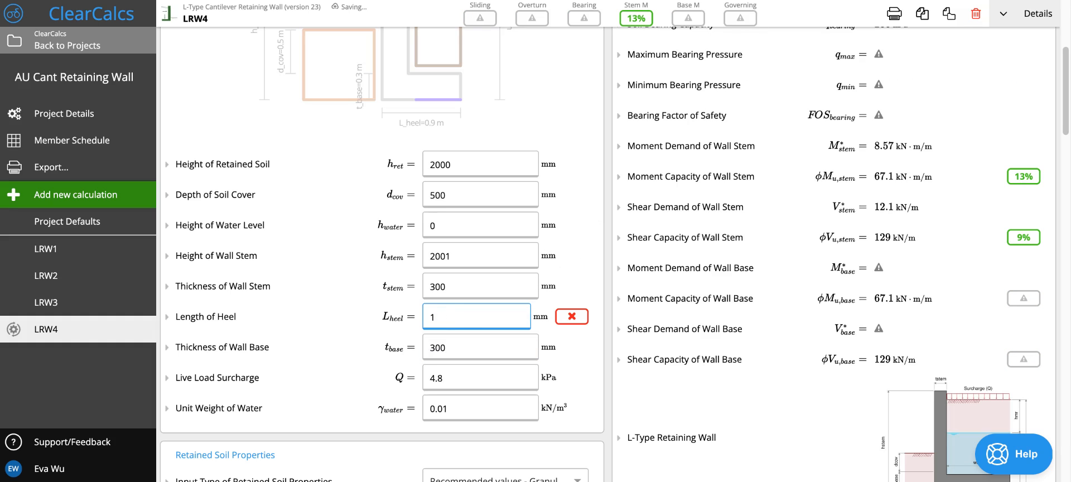
text(1200)
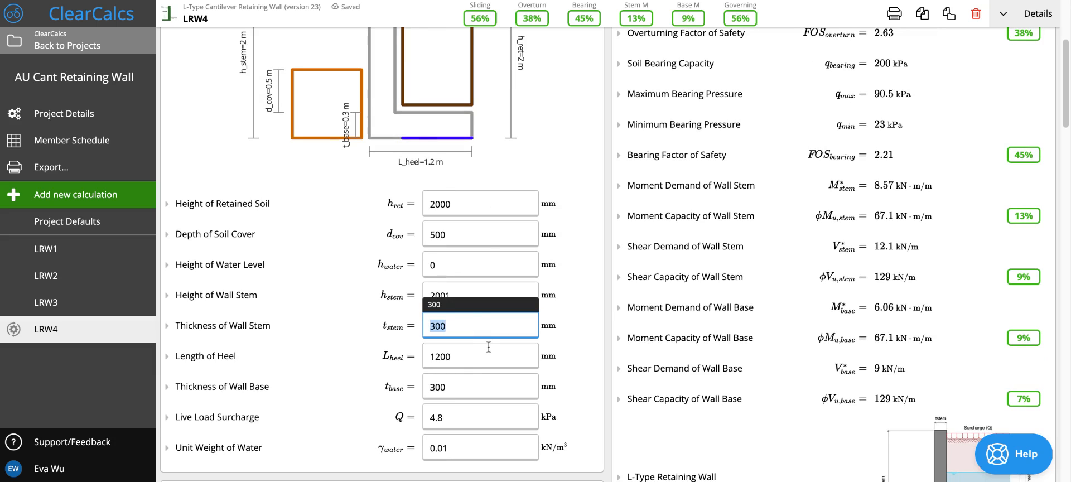
Reduce the stem thickness from 300 to 250 mm and scroll through the updated results
text(250)
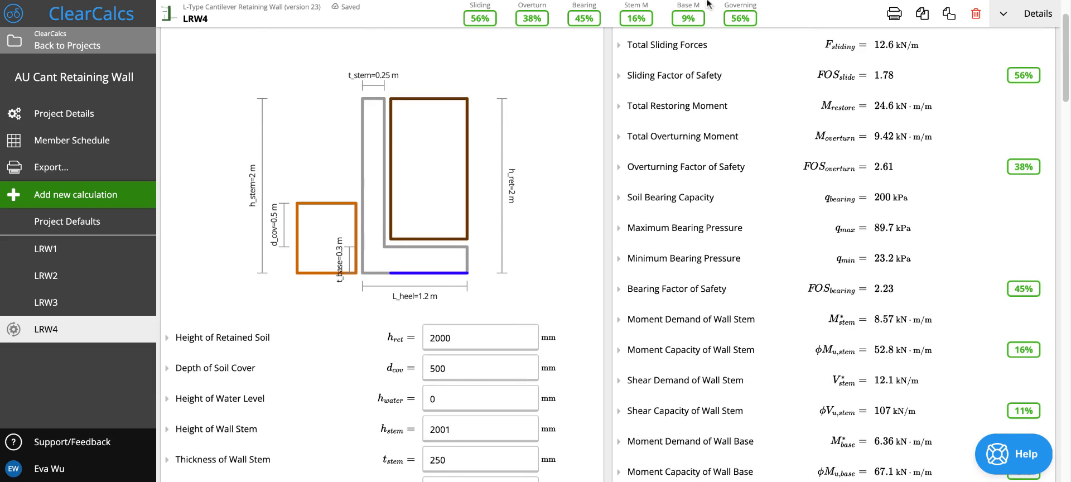
mouse_move(405, 223)
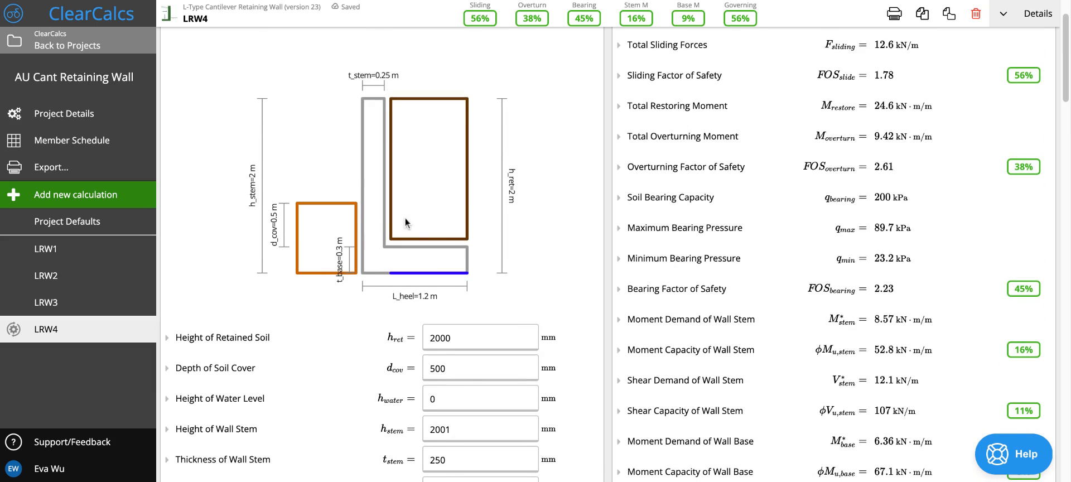
scroll(down, 3)
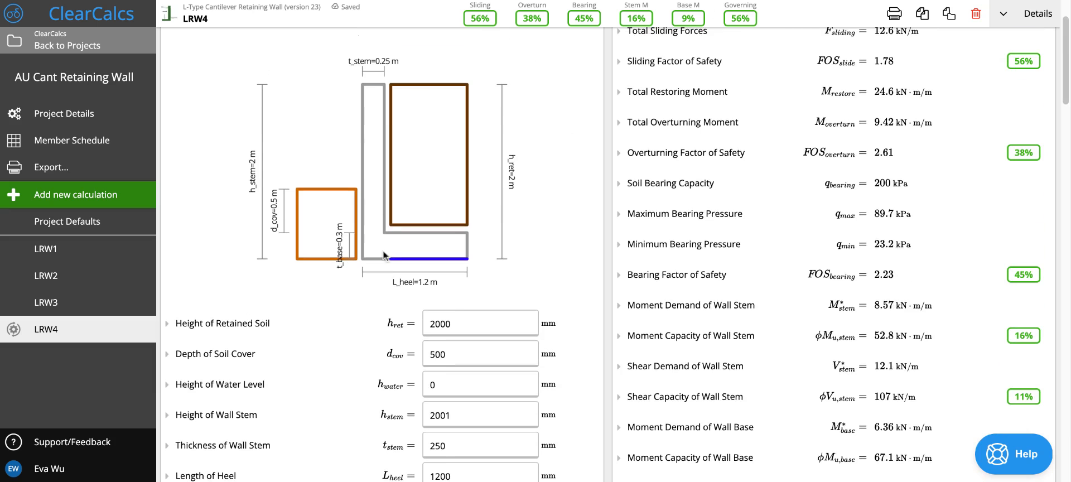
mouse_move(407, 290)
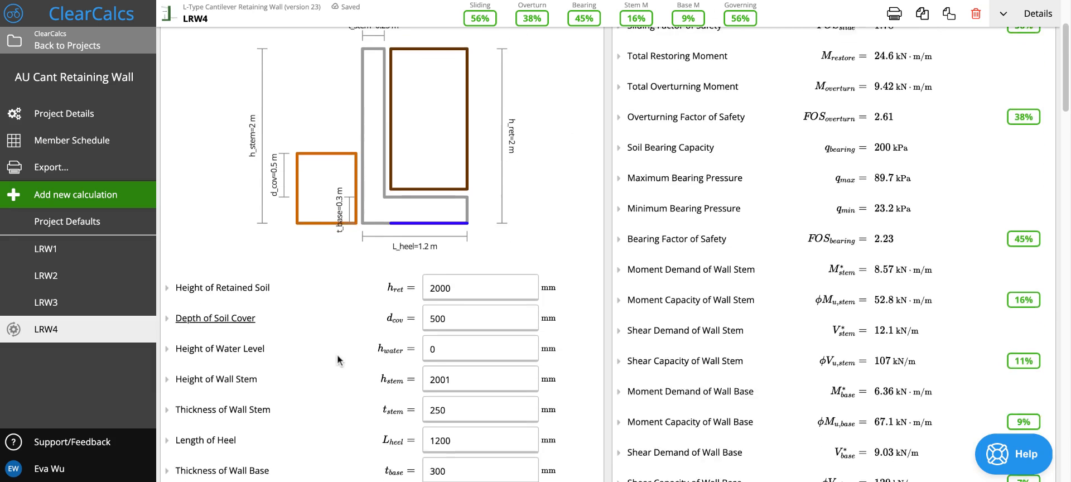
scroll(down, 3)
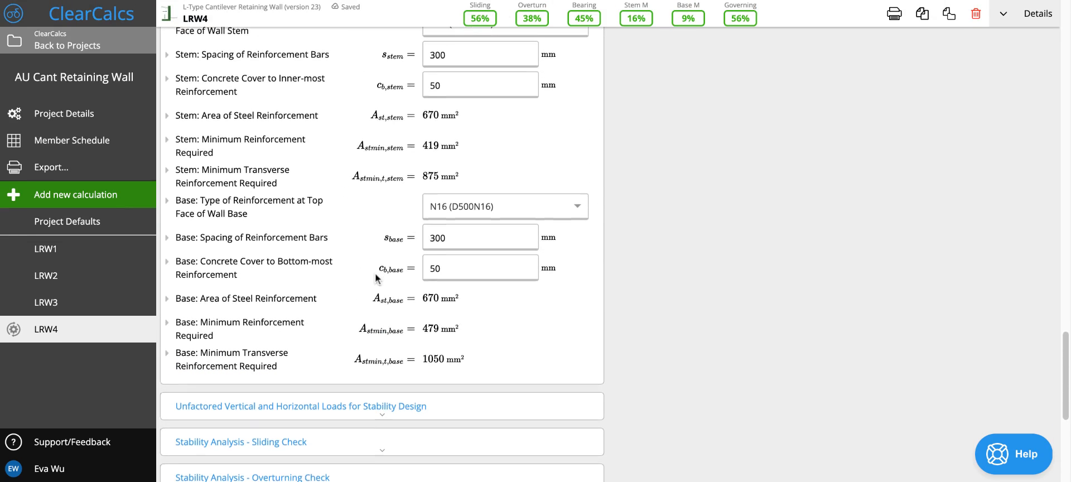
scroll(up, 3)
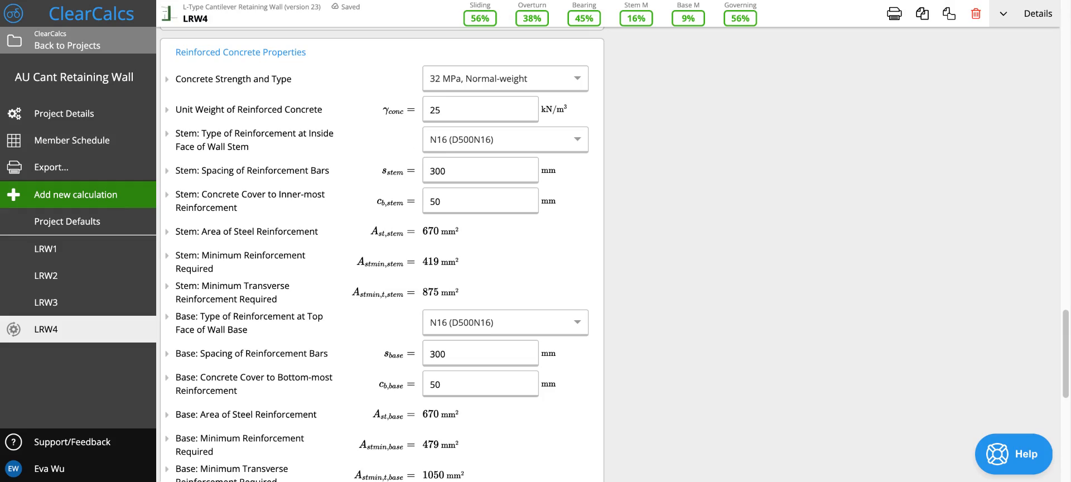
scroll(down, 3)
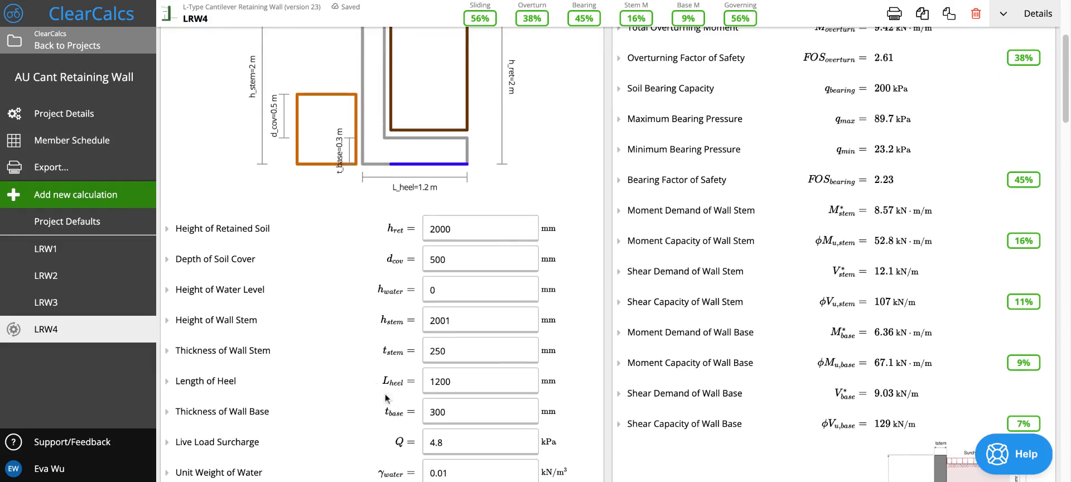
scroll(down, 3)
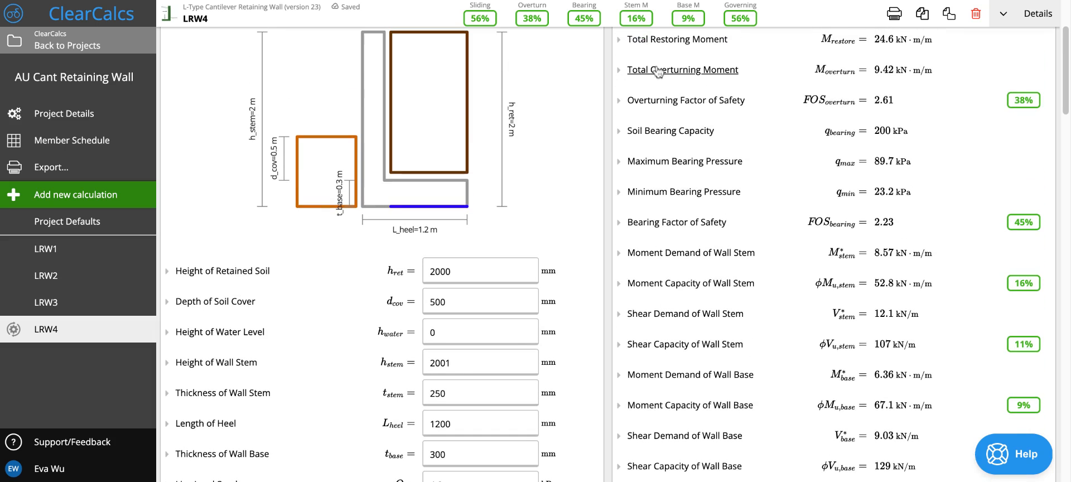
scroll(down, 3)
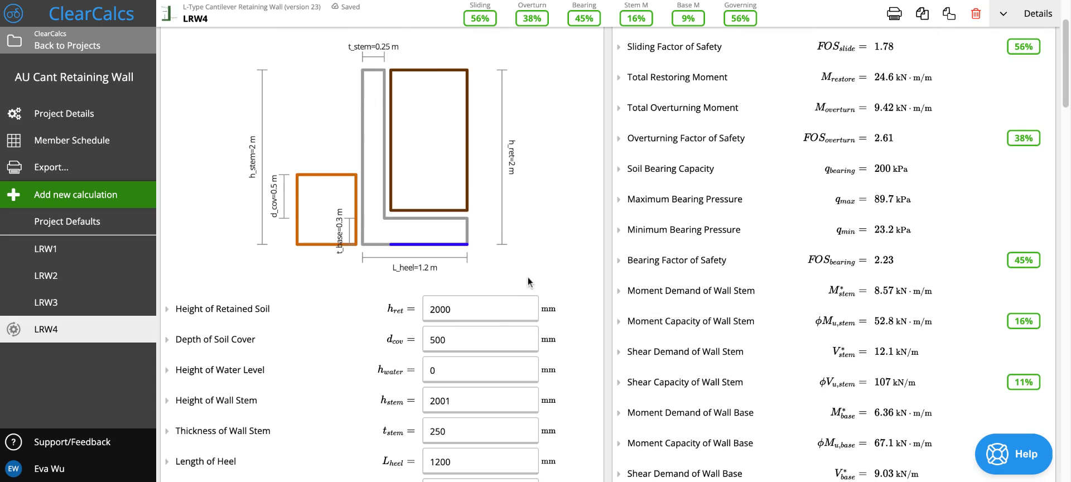
mouse_move(439, 196)
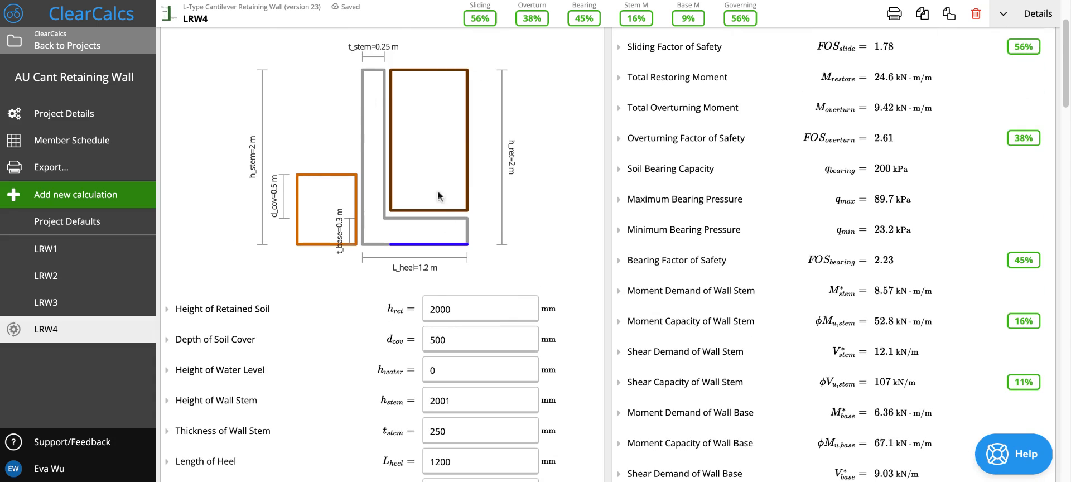
mouse_move(458, 245)
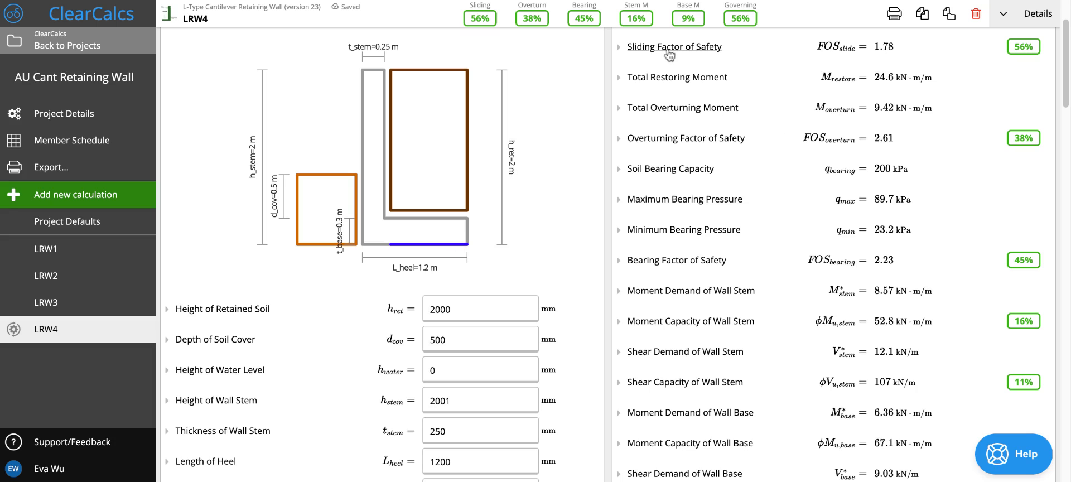
mouse_move(724, 280)
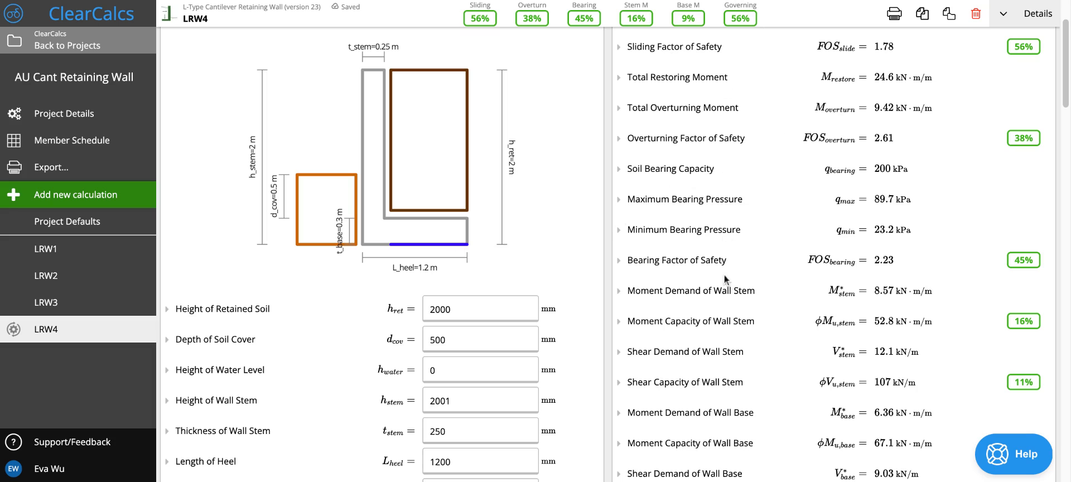
mouse_move(676, 260)
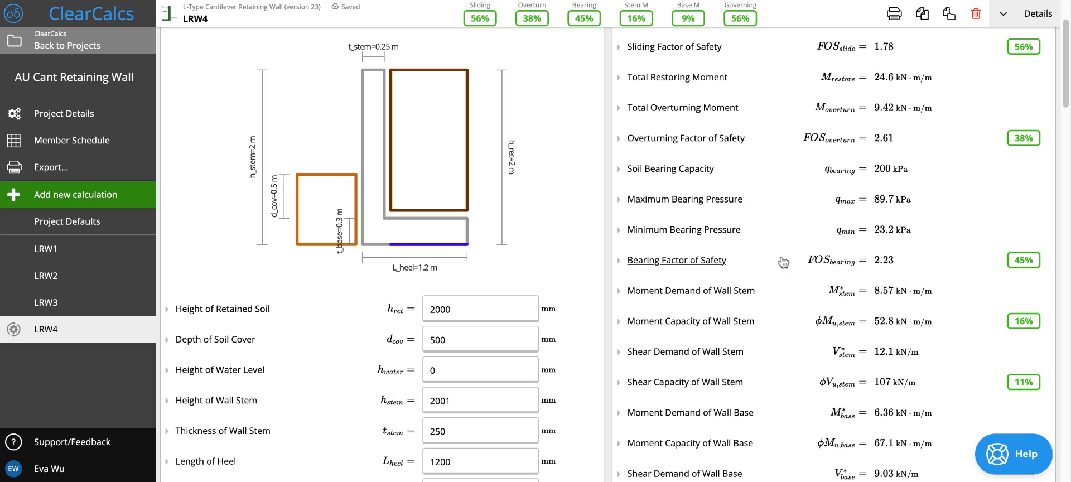
mouse_move(681, 275)
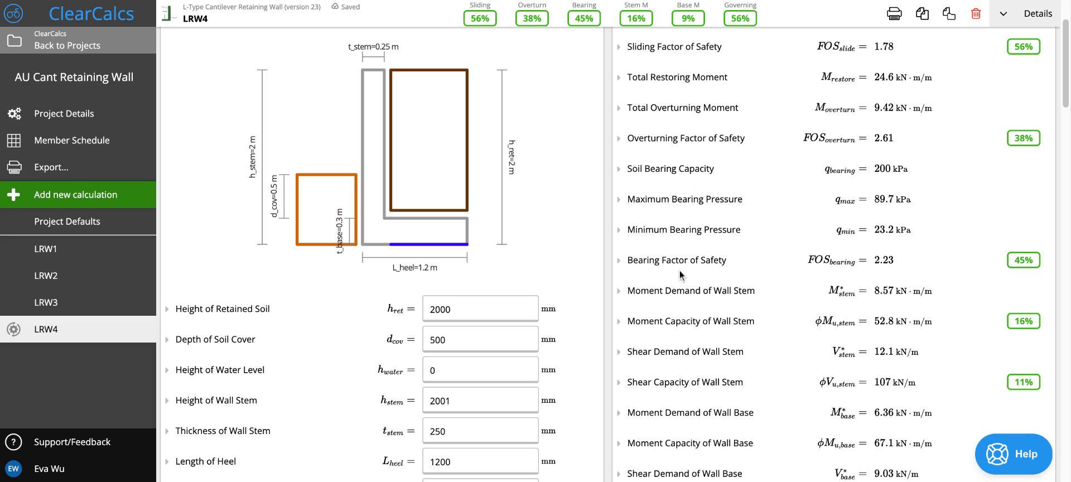